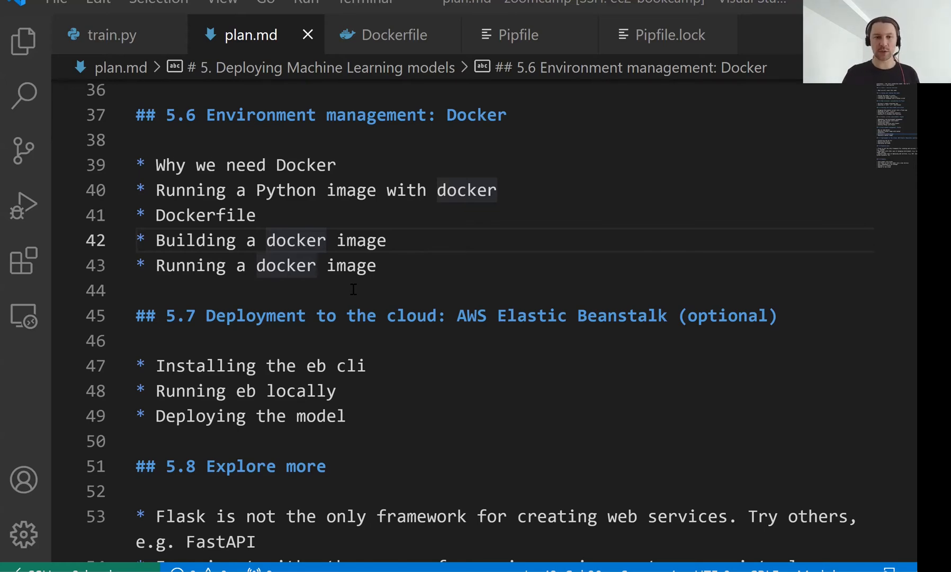
- Scroll plan.md down to section 5.7 on Elastic Beanstalk deployment
scroll(down, 3)
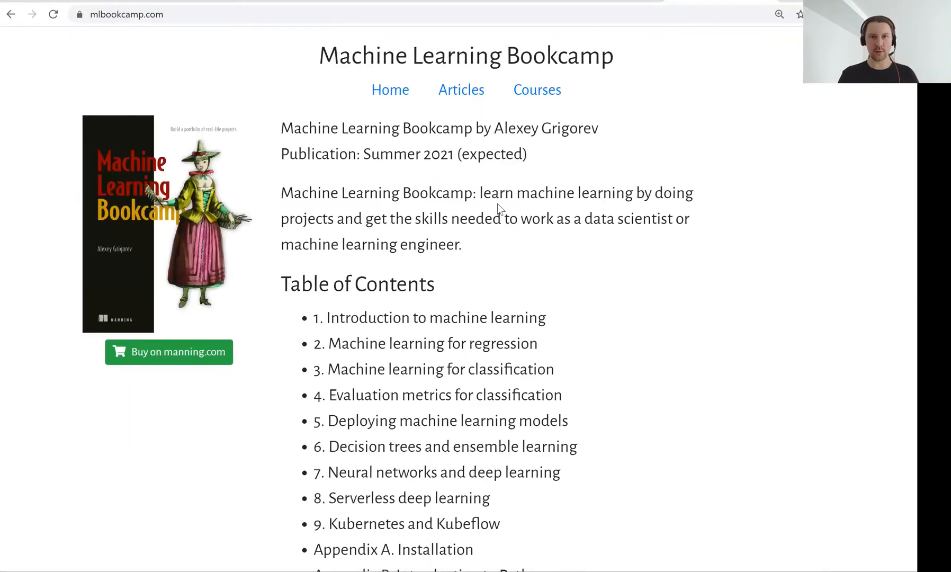
- Open the 'Creating an AWS account' article from Articles and read its registration section
click(461, 89)
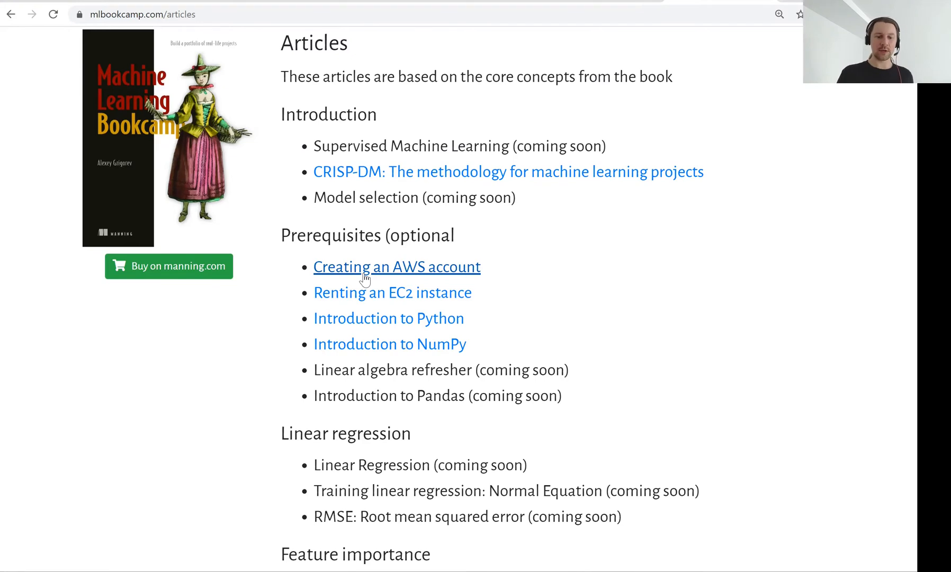
click(396, 267)
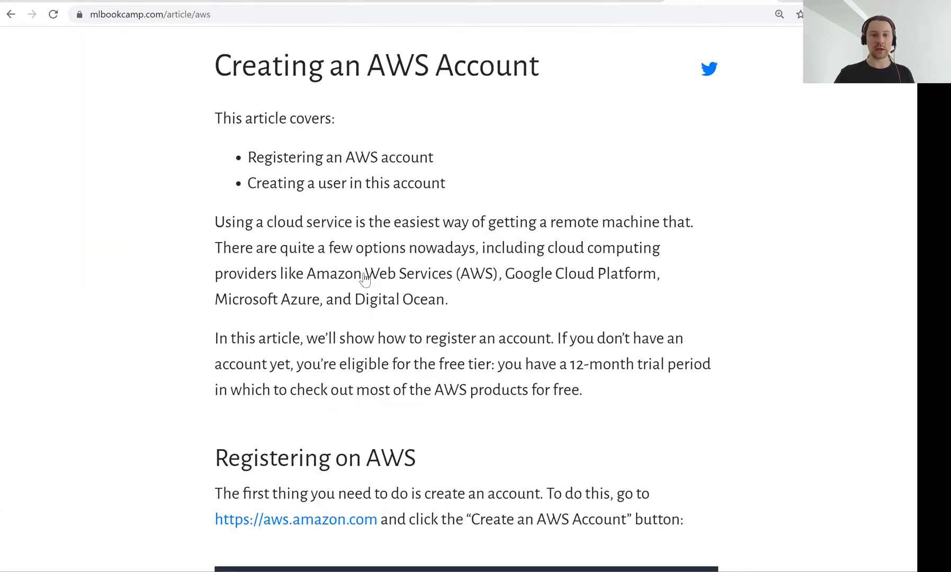
scroll(down, 3)
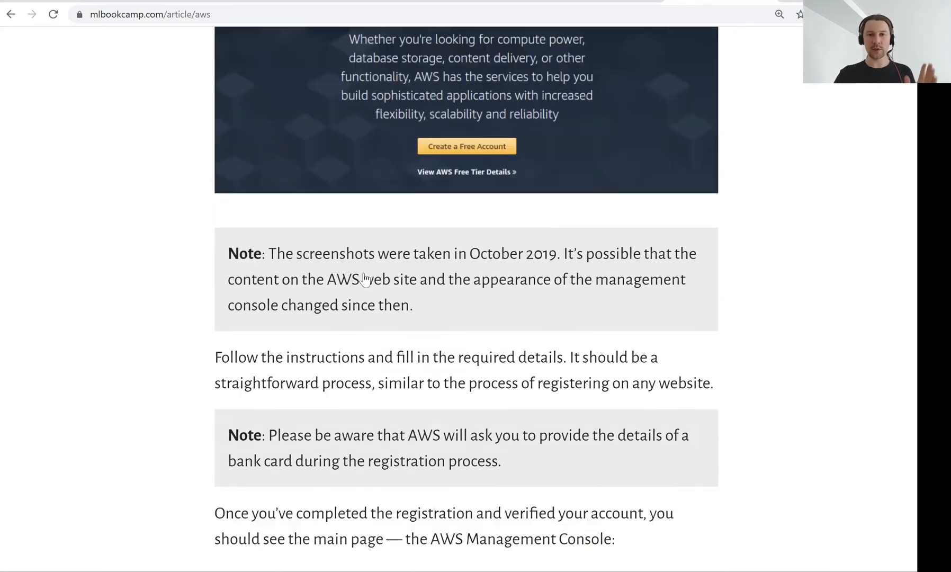
scroll(down, 3)
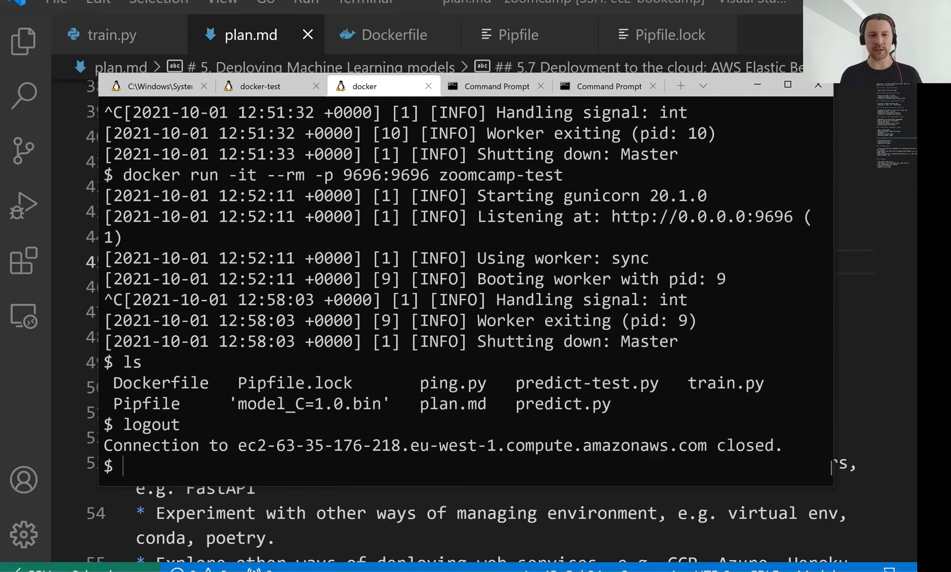
- SSH into ec2-bookcamp, list the home folder, and change into zoomcamp/
text(ssh ec2-bookcamp)
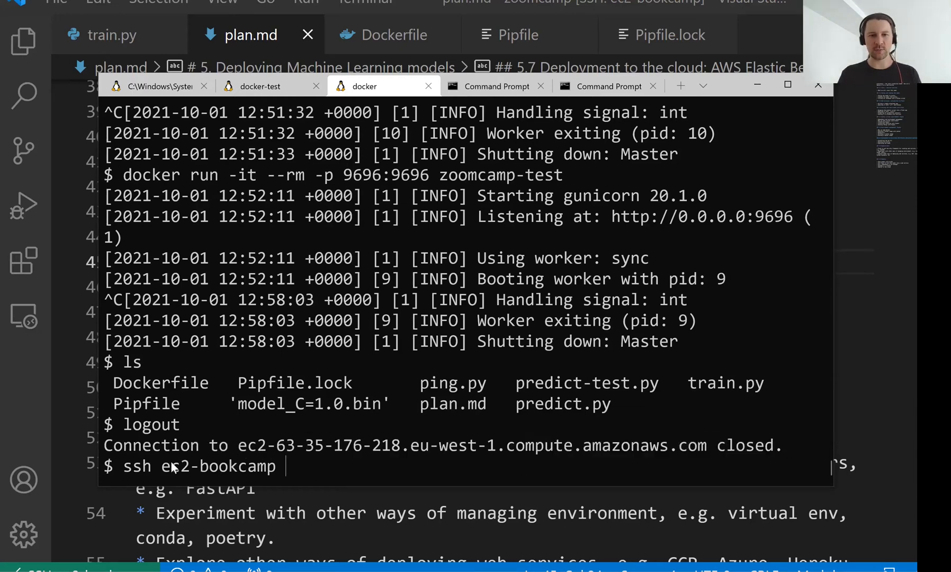
double_click(216, 466)
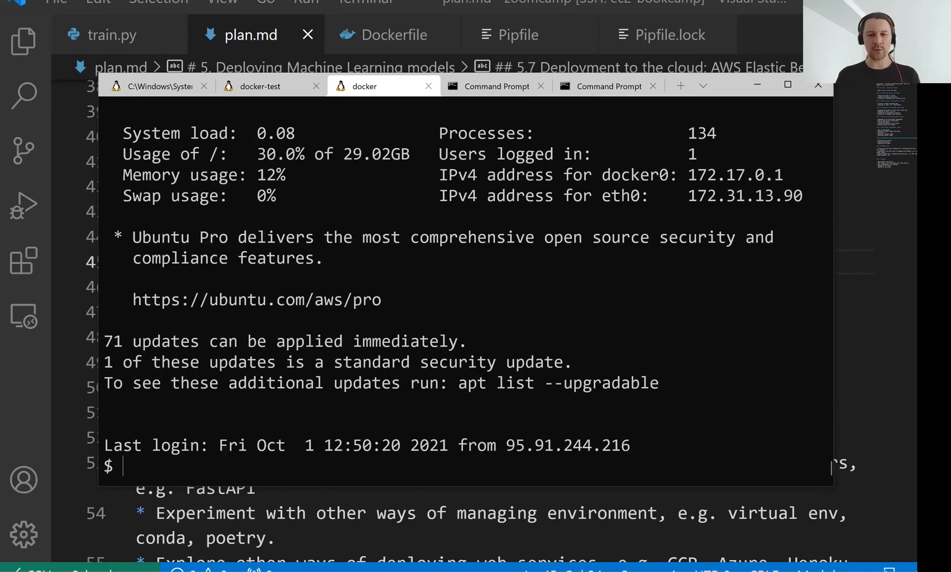
text(cd zoomcamp/)
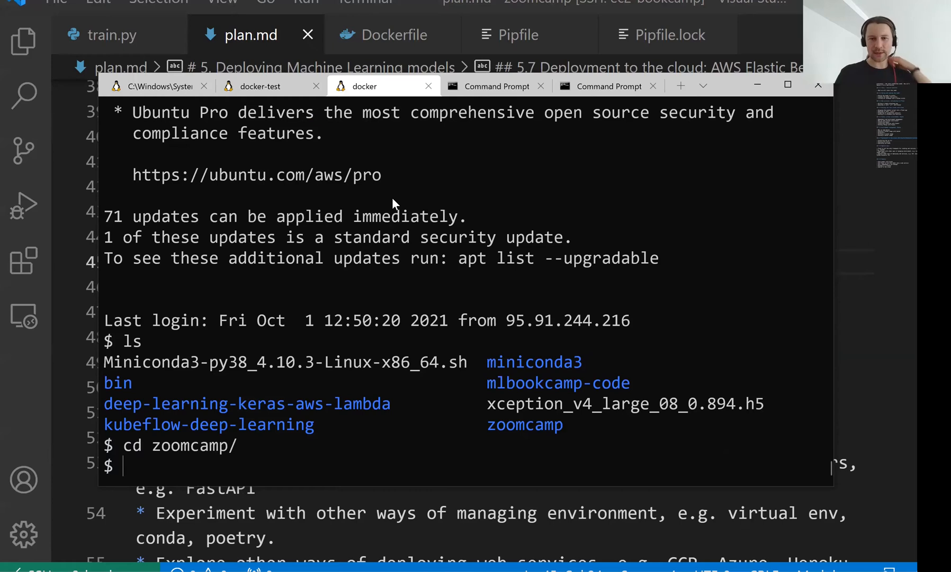
mouse_move(547, 392)
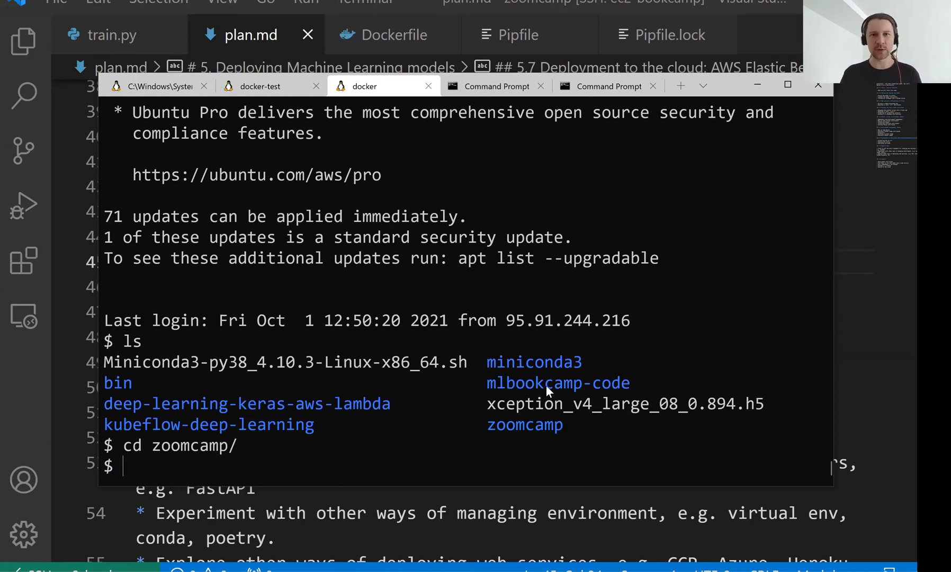
mouse_move(450, 158)
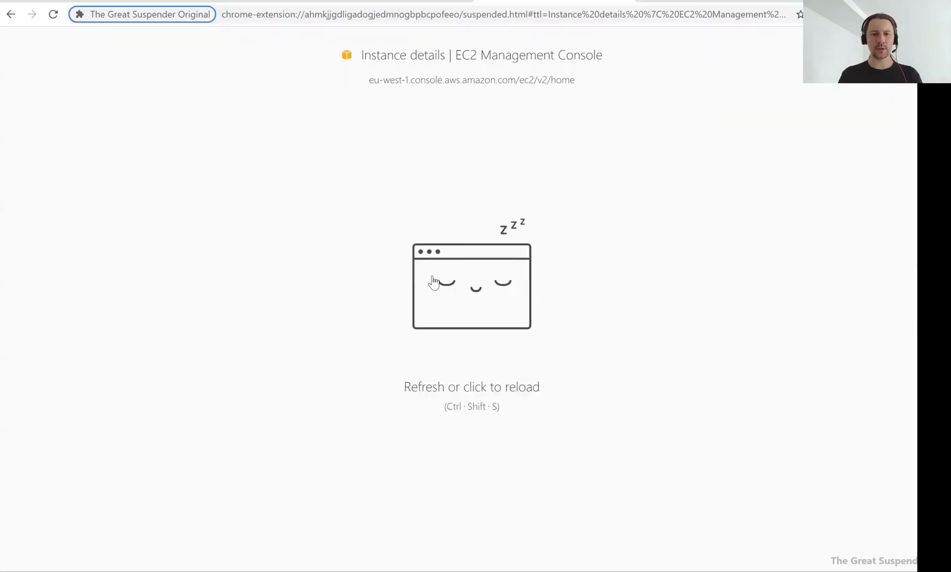
- Reload the suspended console tab and open Elastic Beanstalk from the search bar
click(471, 286)
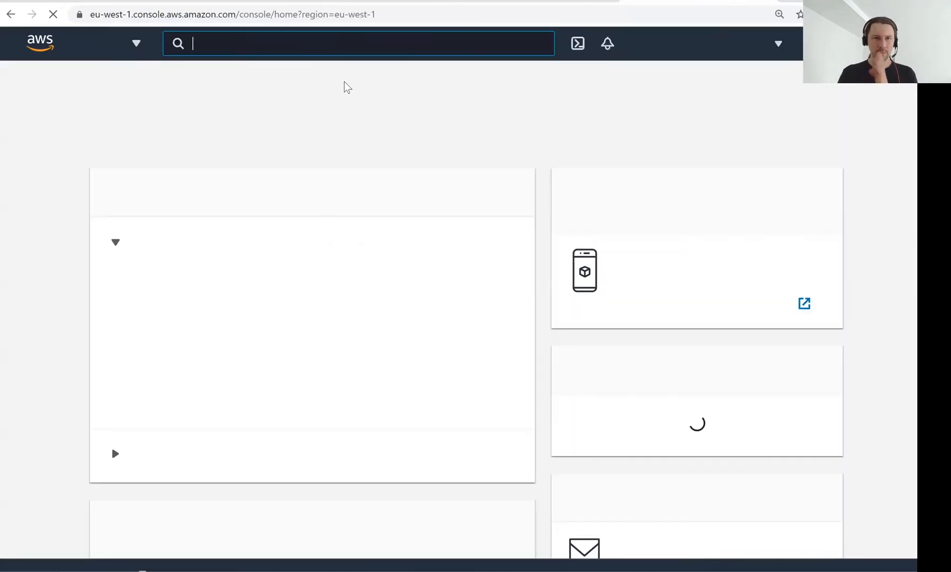
text(elas)
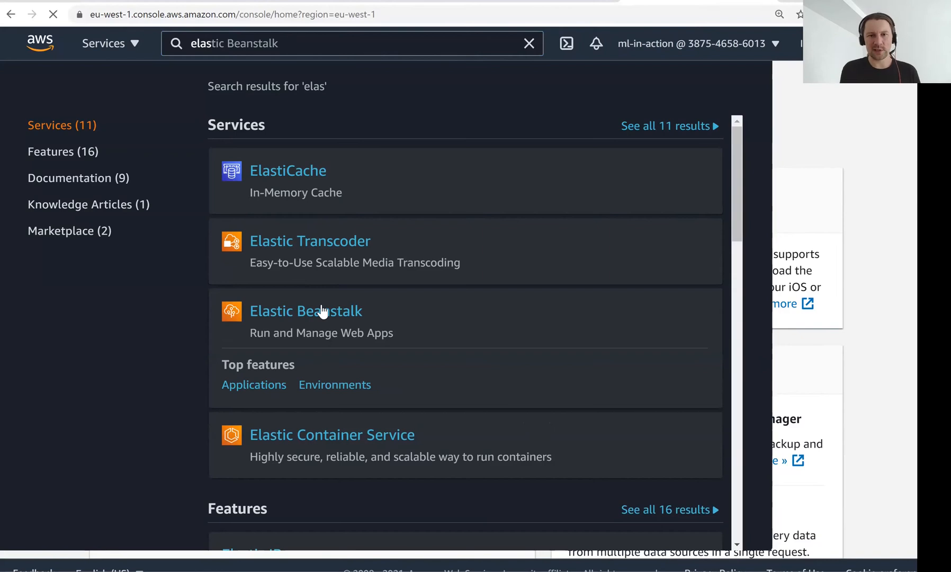
click(306, 310)
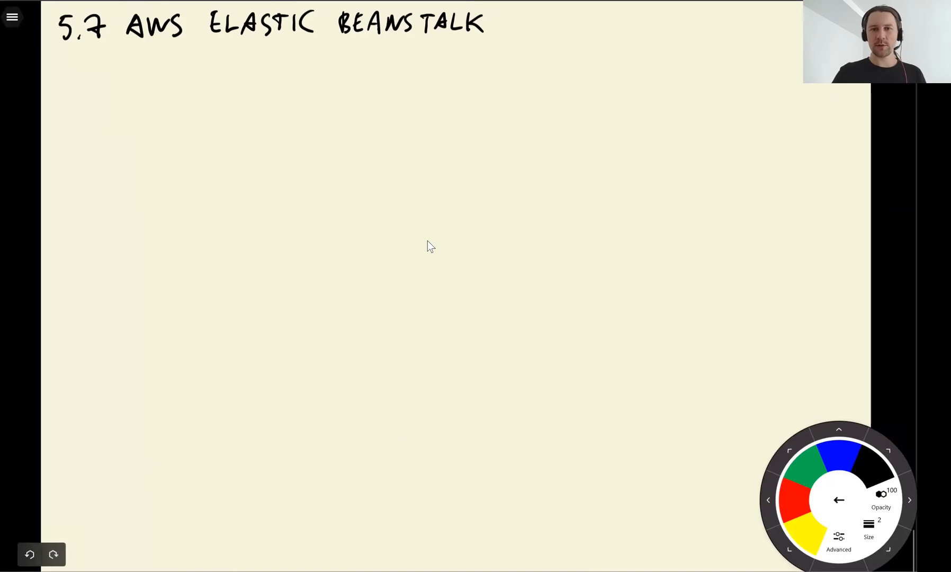
- Draw the EB box labelled AWS containing a churn service box on port 9696
drag(449, 91, 740, 392)
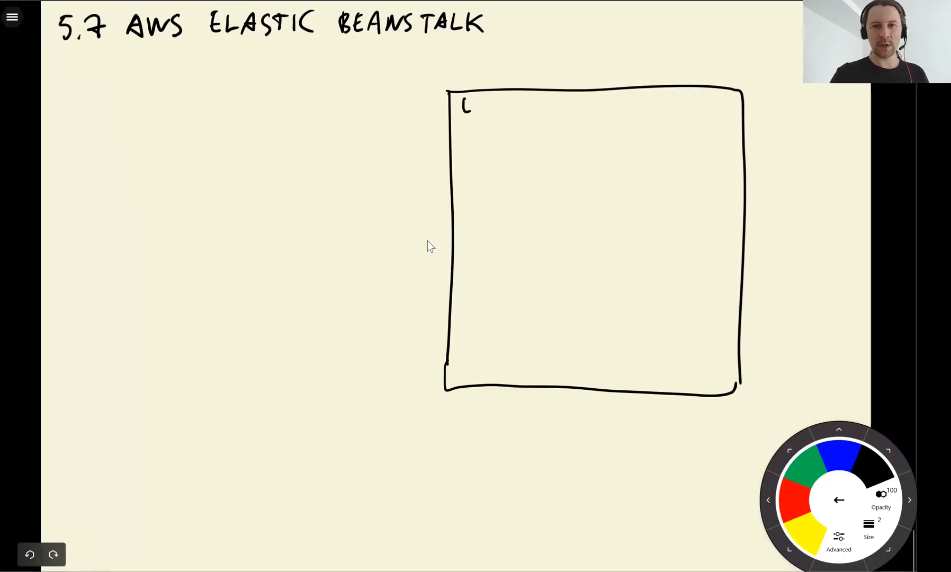
text(EB)
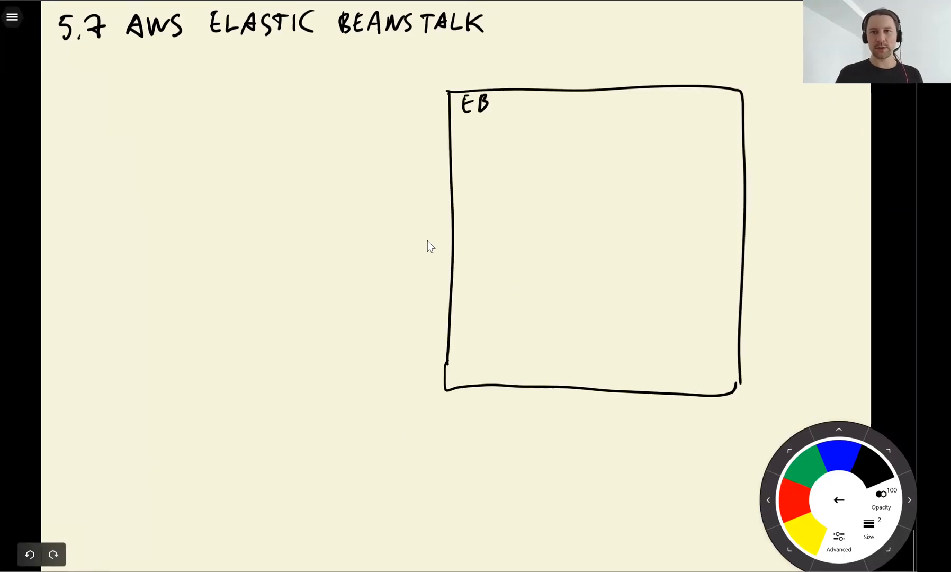
text(Aw)
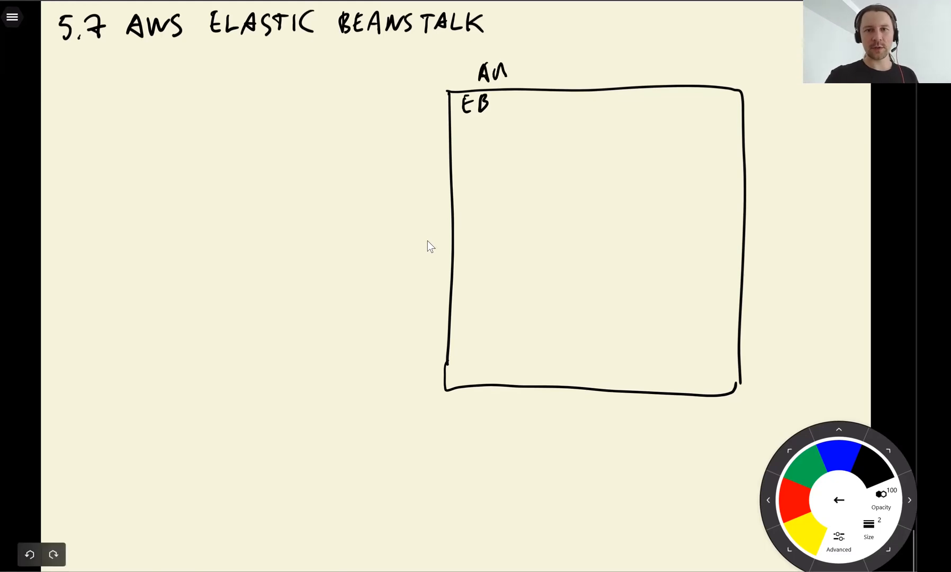
drag(476, 179, 476, 309)
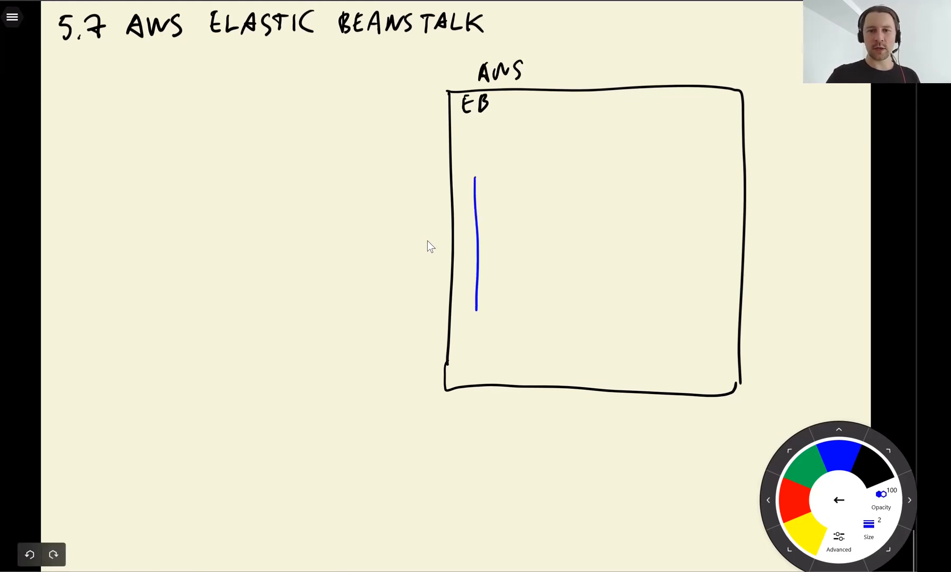
drag(476, 182, 660, 343)
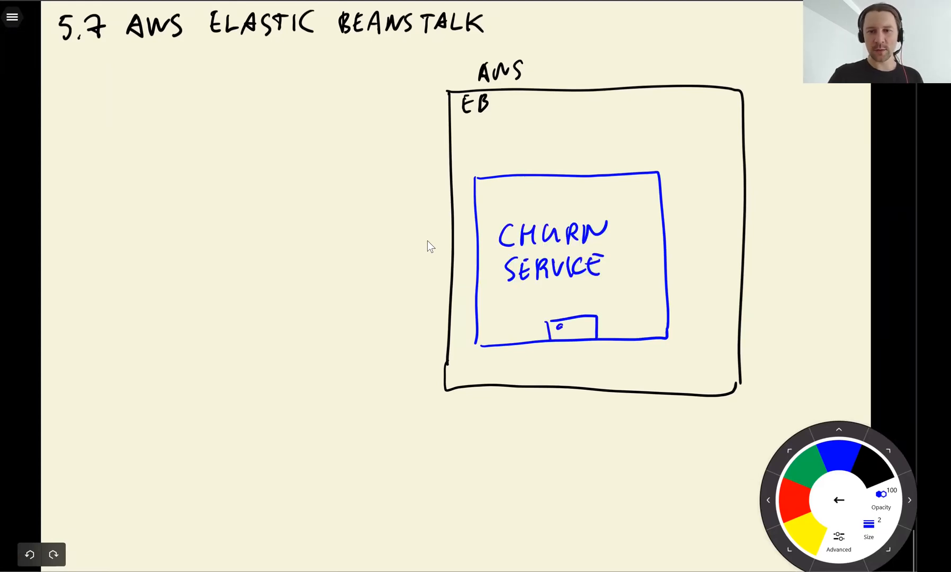
text(9696)
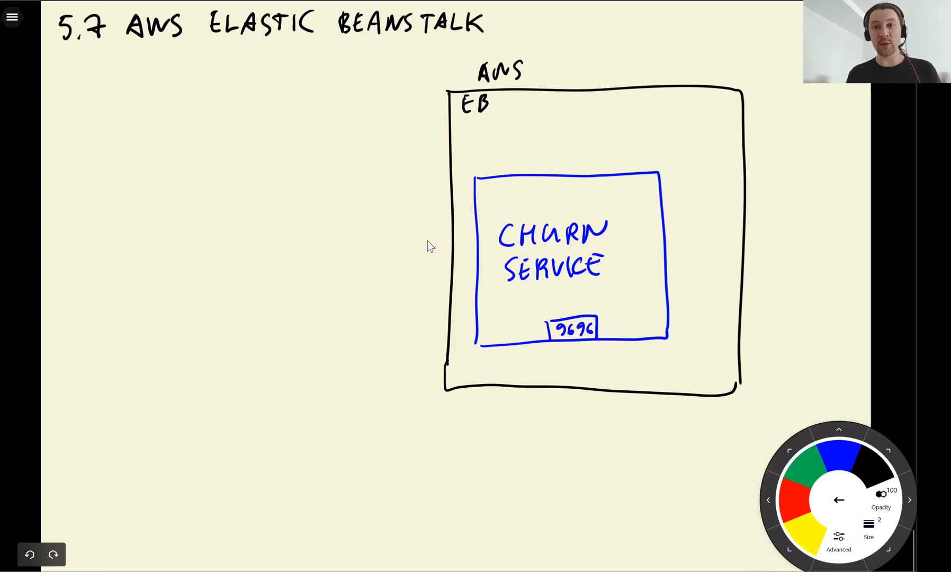
- Add a MARKETING SERVICE box with request and response arrows to port 9696
drag(75, 380, 75, 470)
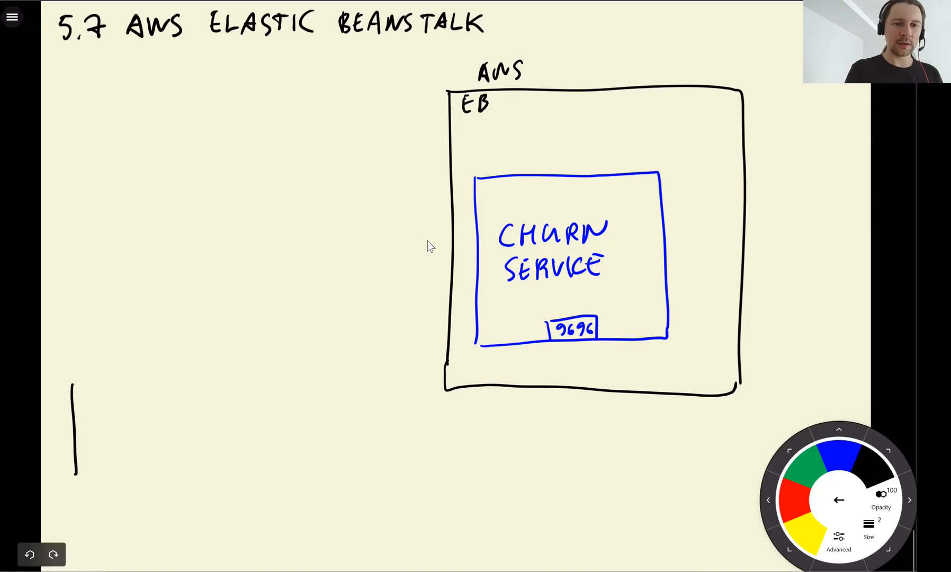
drag(76, 385, 230, 482)
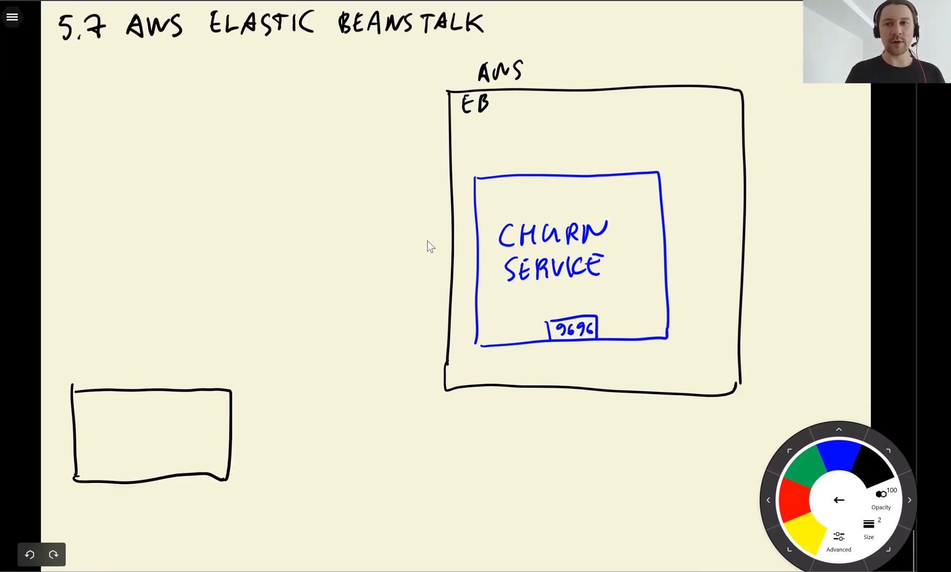
text(MARKETING SERVICE)
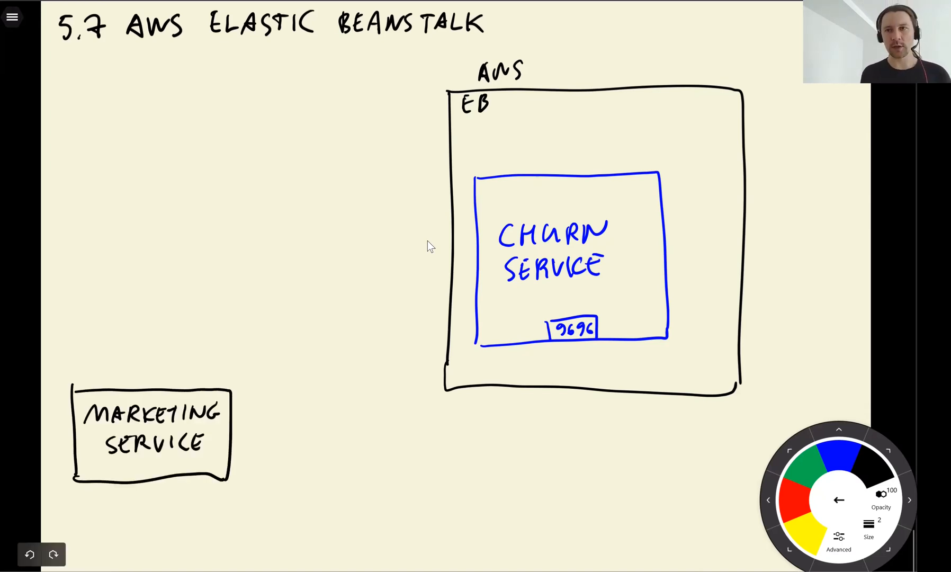
drag(100, 354, 108, 379)
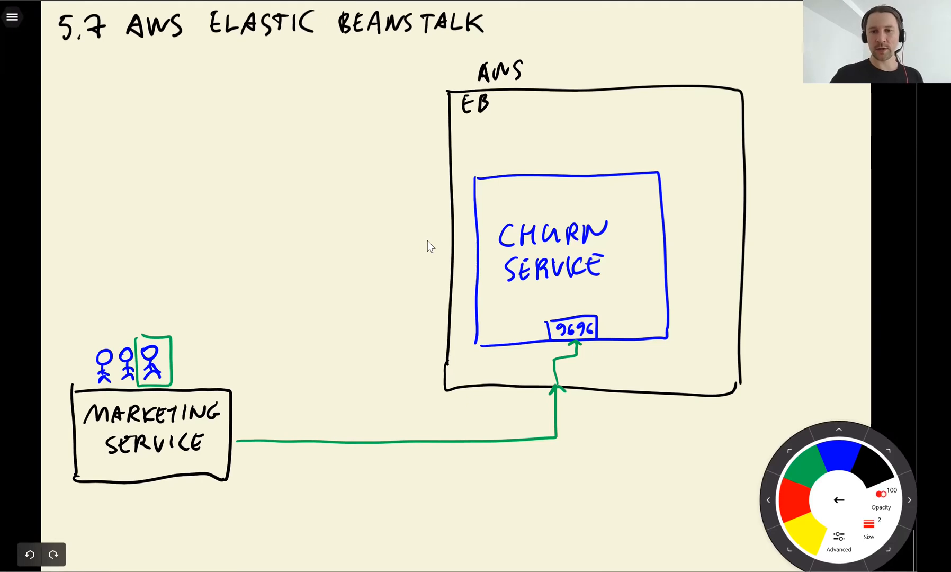
drag(583, 342, 571, 385)
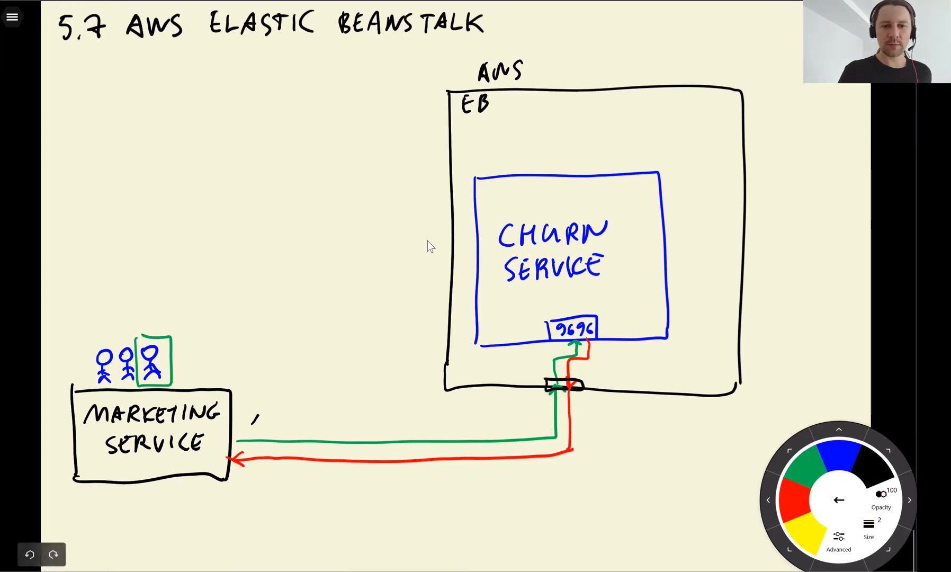
- Label 100 requests, add services SA and SB, and sketch extra churn service copies
text(100)
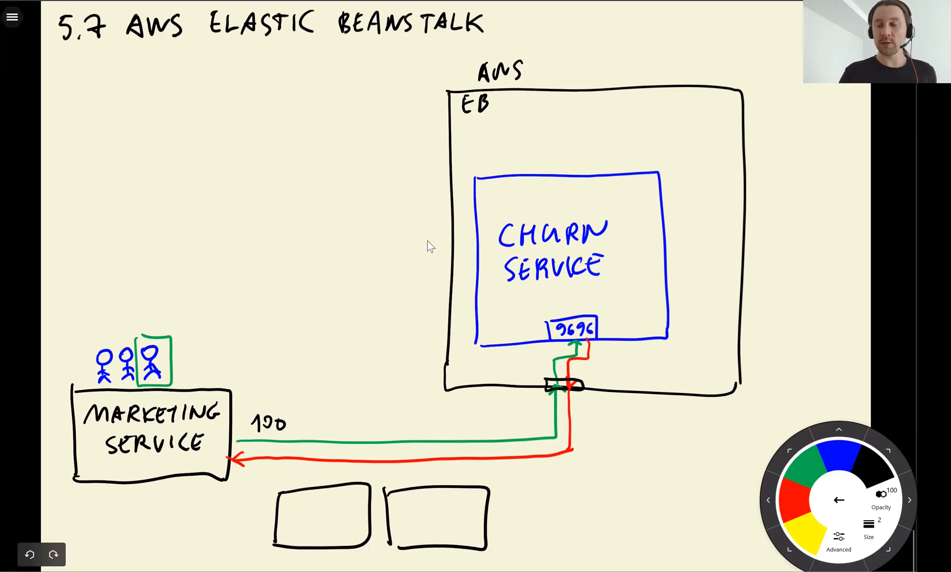
text(S)
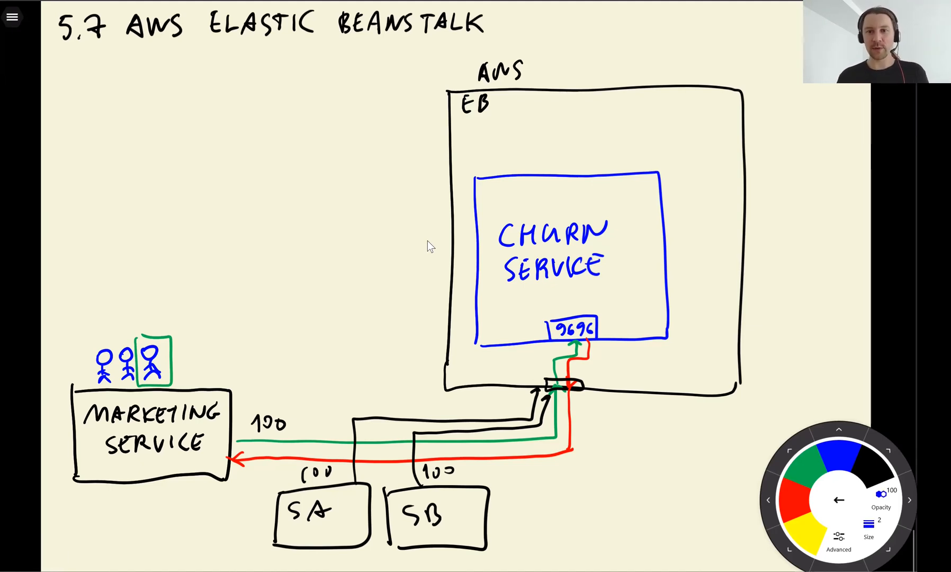
drag(498, 176, 679, 154)
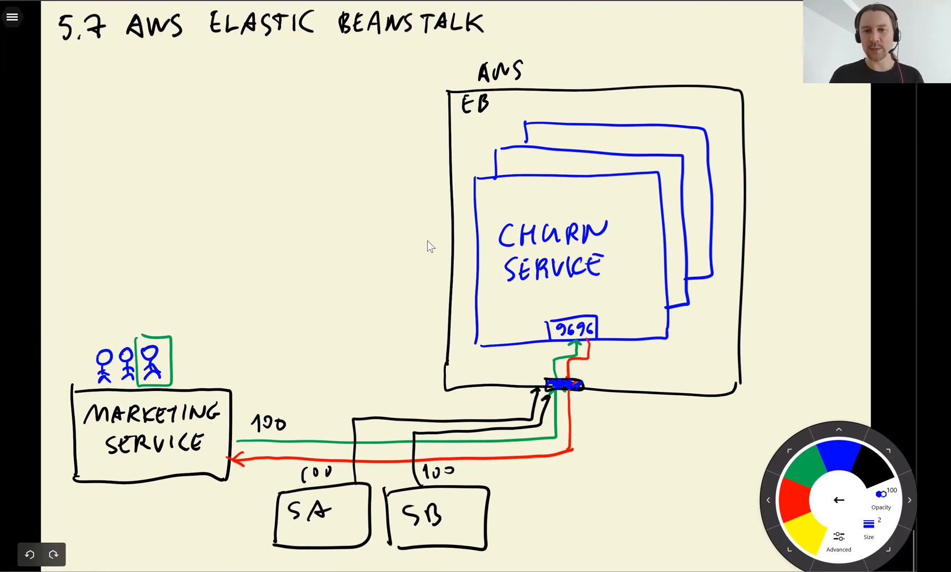
drag(573, 385, 697, 297)
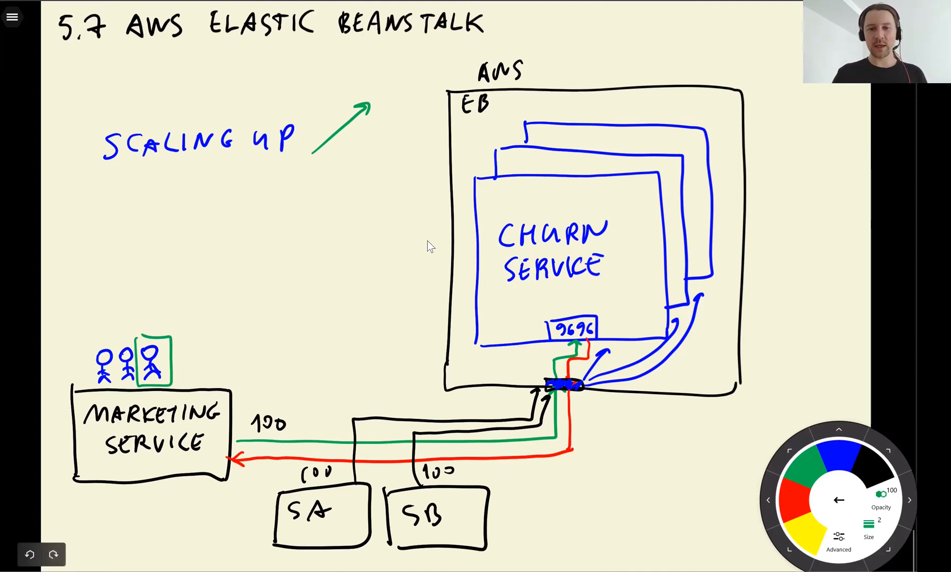
- Write the SCALING UP and SCALE DOWN notes on the diagram
drag(291, 533, 343, 530)
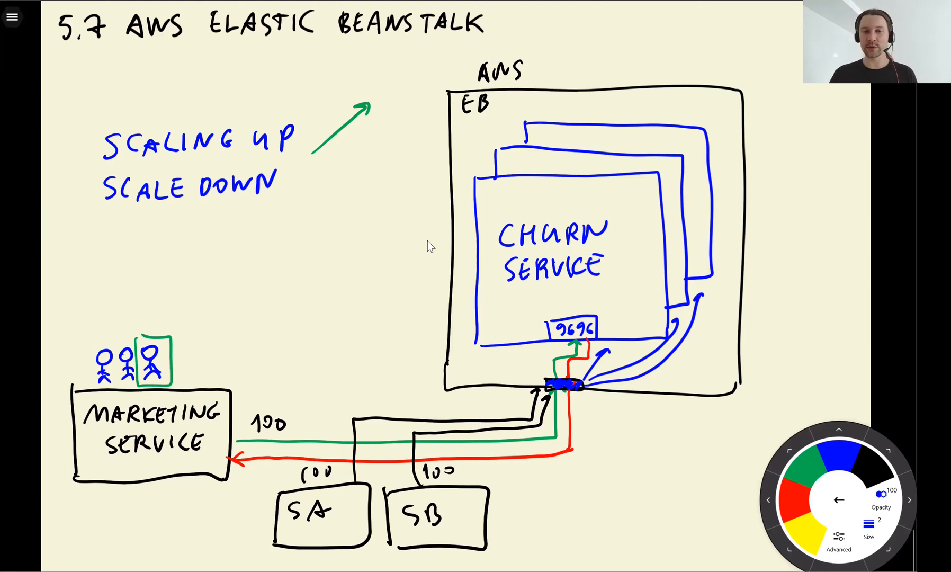
drag(316, 163, 361, 197)
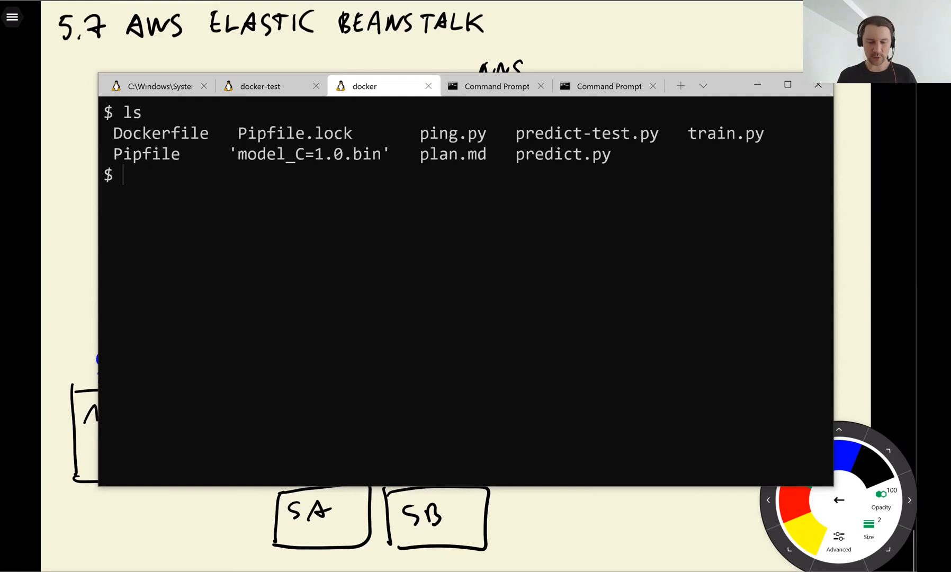
- Abandon the partial awsebcli command and run `which python` to confirm miniconda
text(aws)
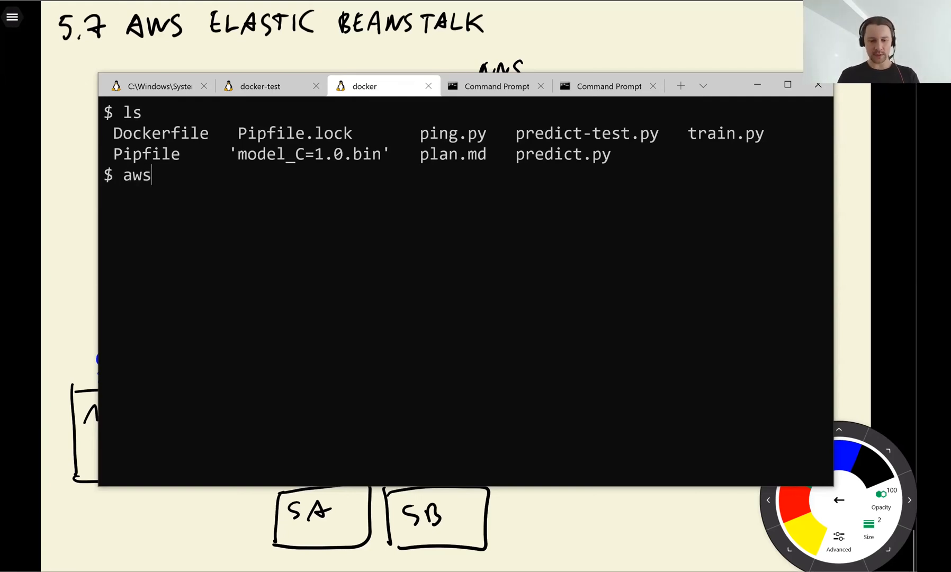
text(ebcli)
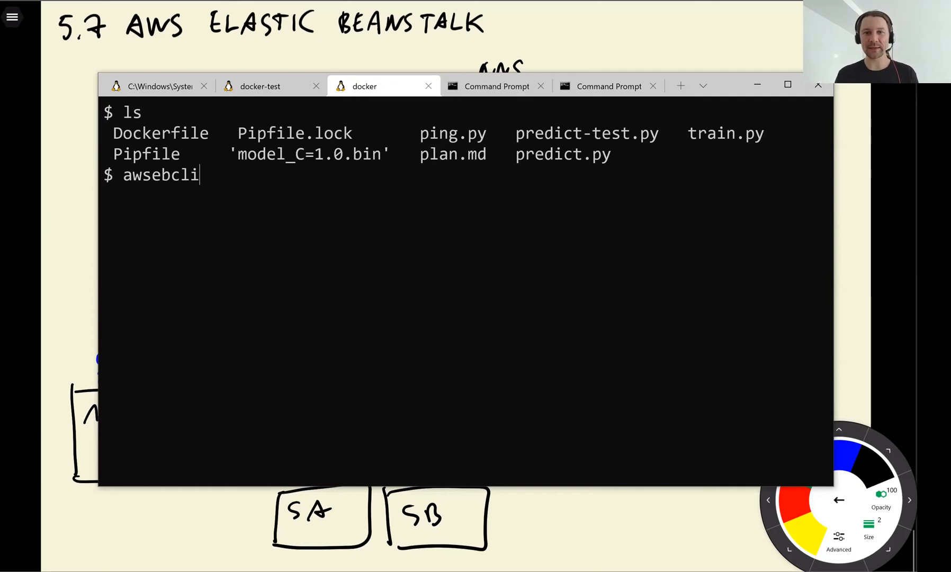
key(ctrl+c)
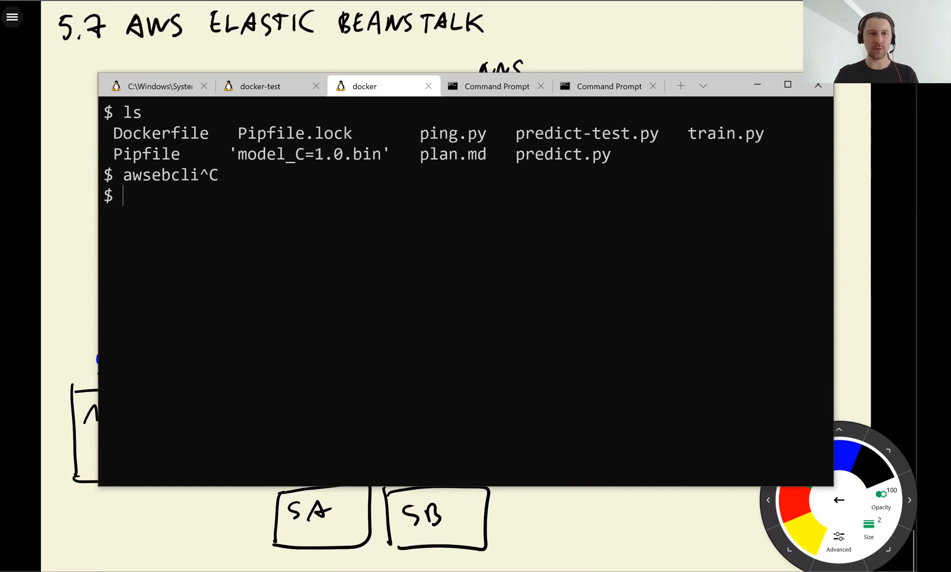
text(which python)
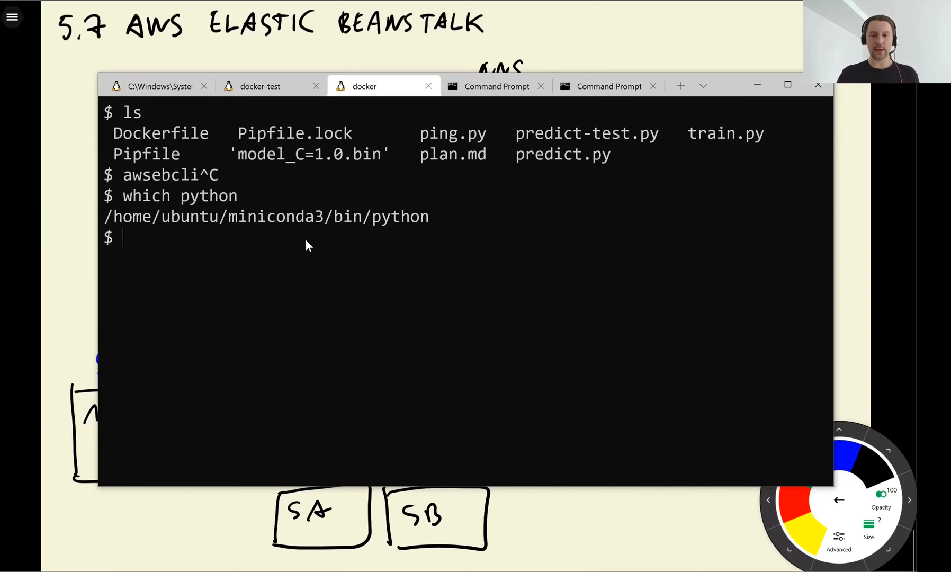
- Enter `pipenv install awsebcli --dev` to add the EB CLI as a dev dependency
text(pipenv install)
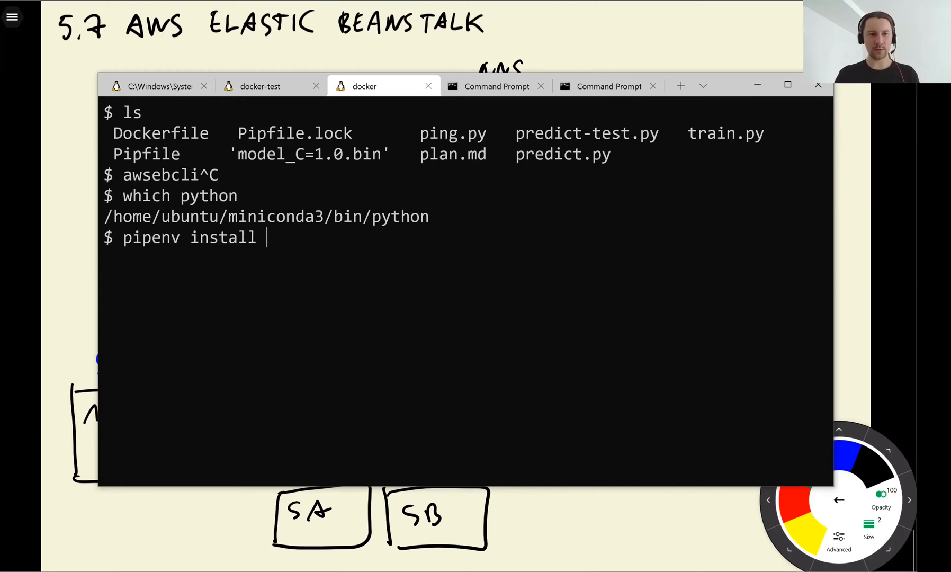
text(awsebcli)
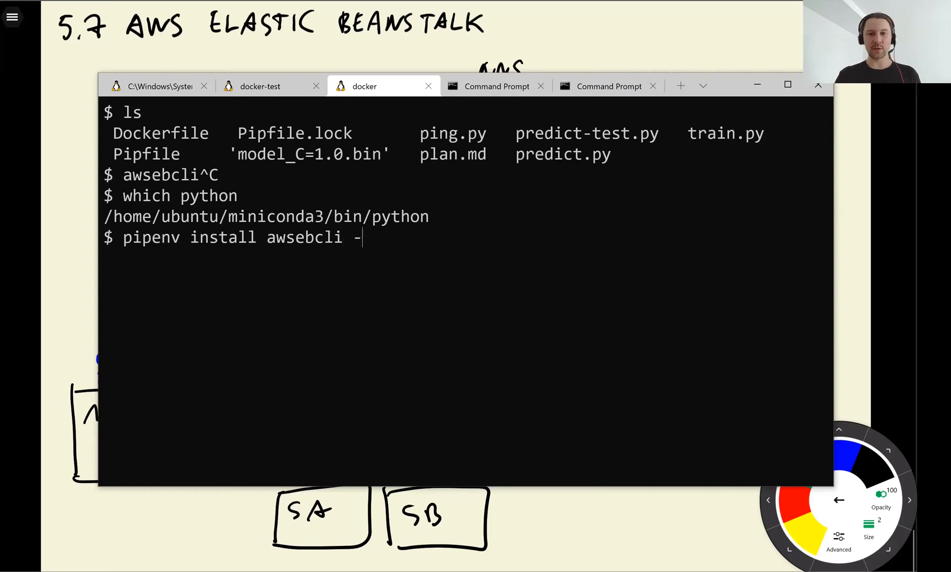
text(-)
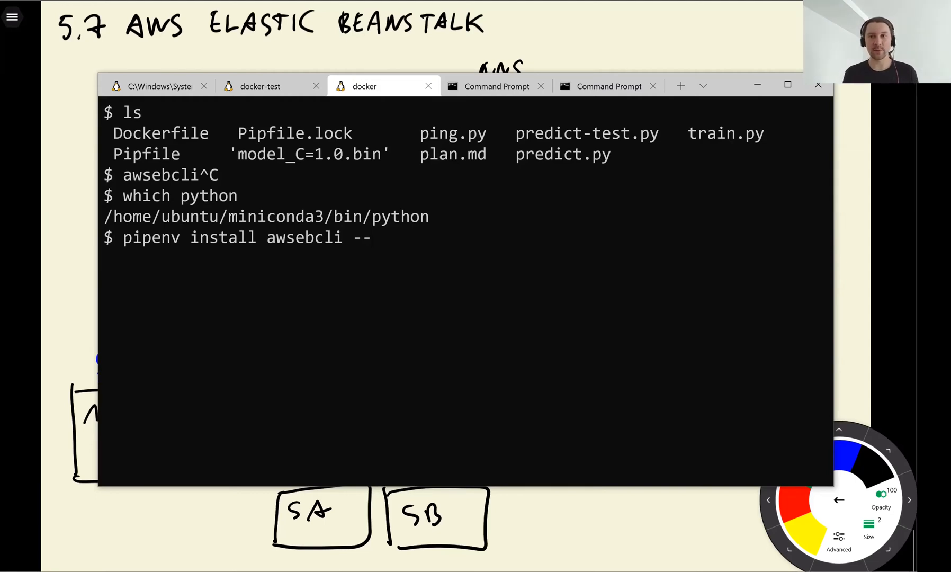
text(dev)
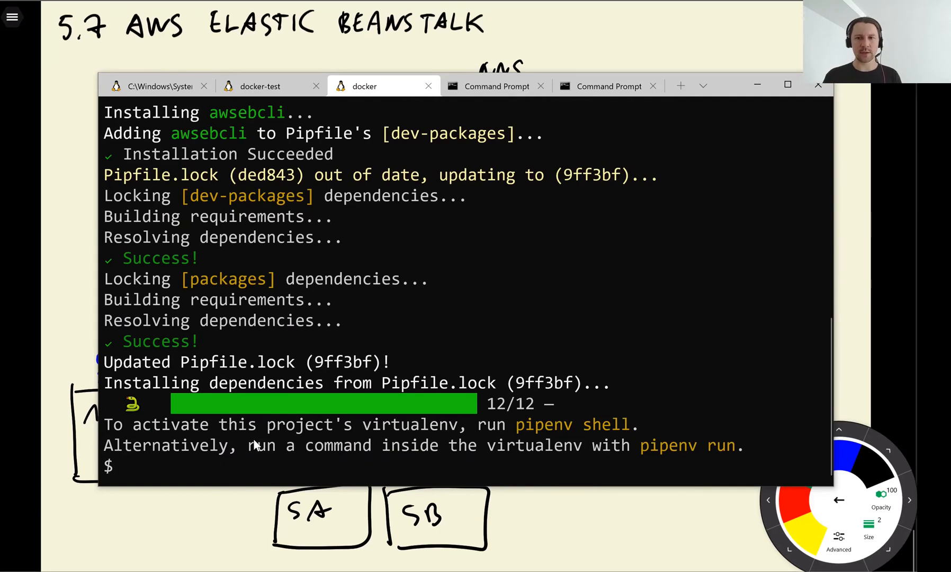
- Enter the pipenv shell and run `eb` to show the Elastic Beanstalk CLI help
text(pipenv install awsebcli)
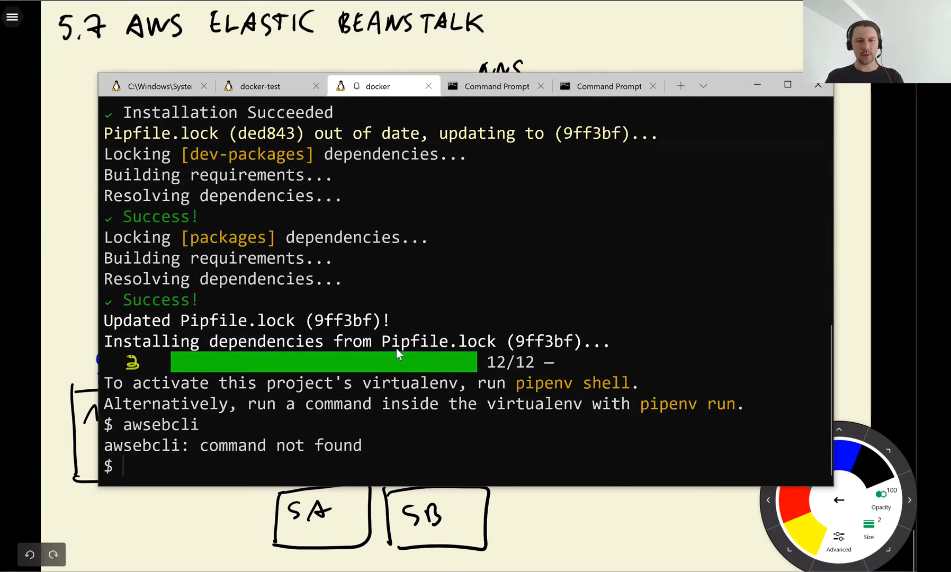
text(pip)
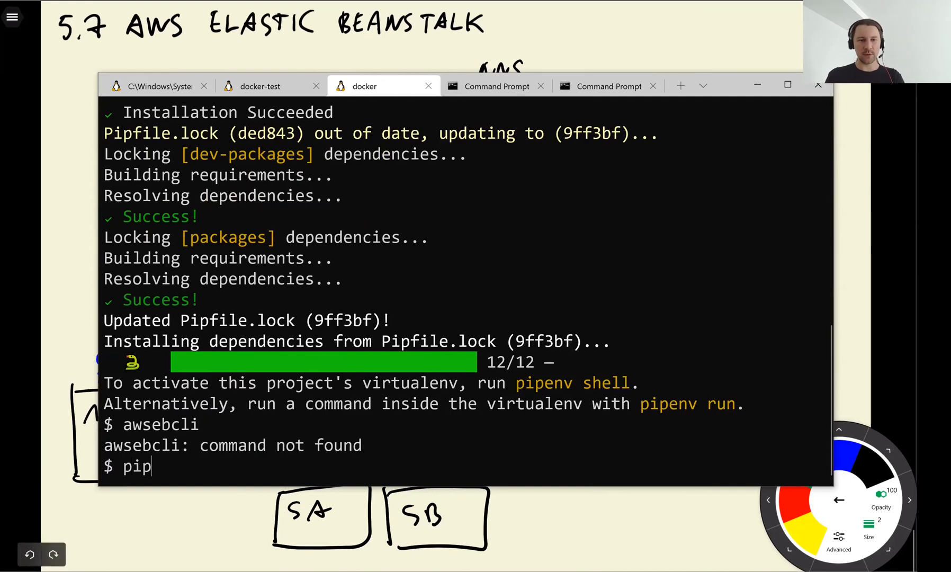
text(pipenv shell)
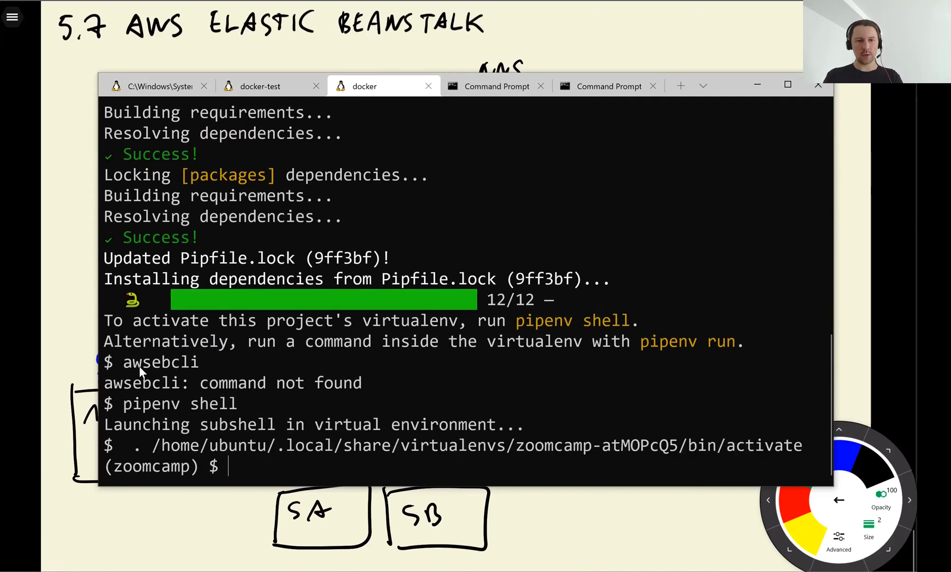
text(awsebcli)
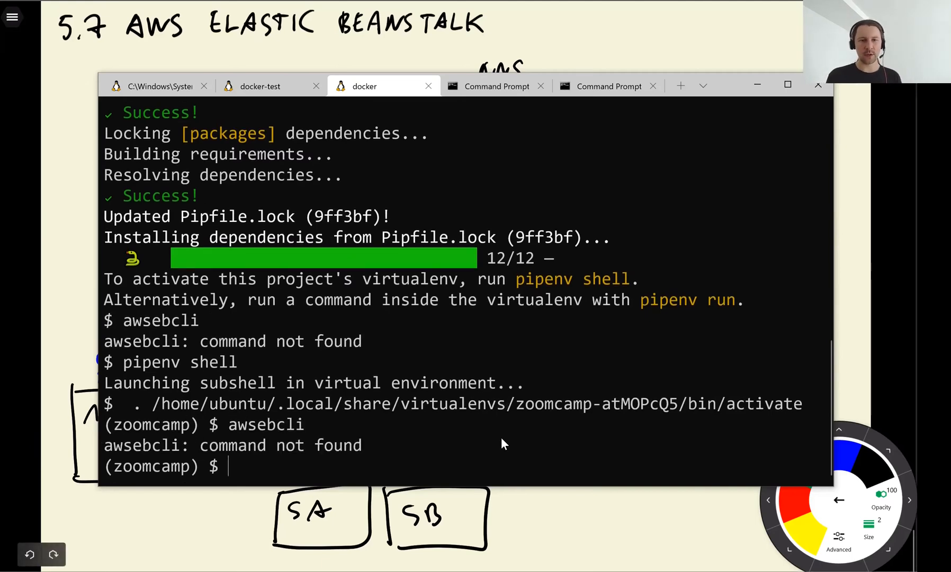
text(eb)
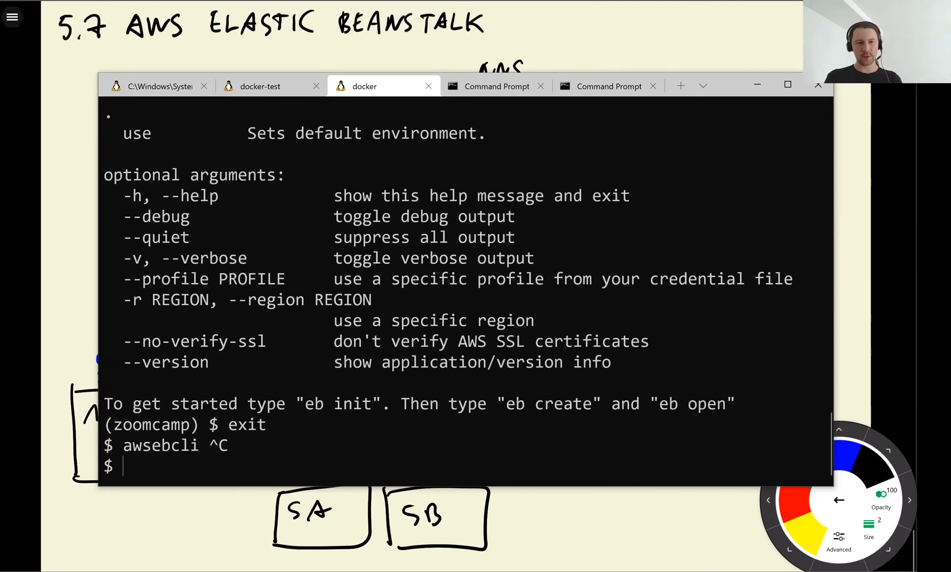
text(eb)
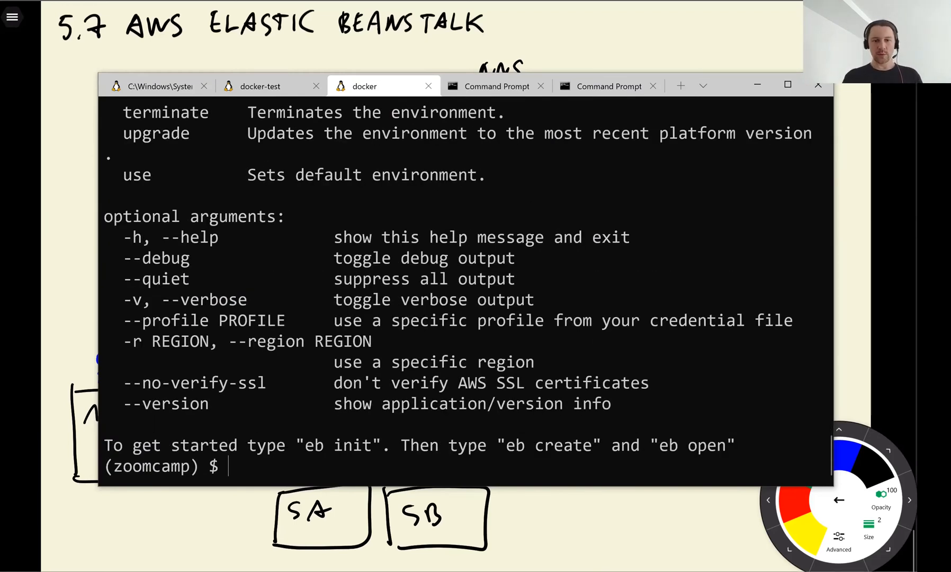
- Start an `eb init -p docker` command, then cancel it
text(eb)
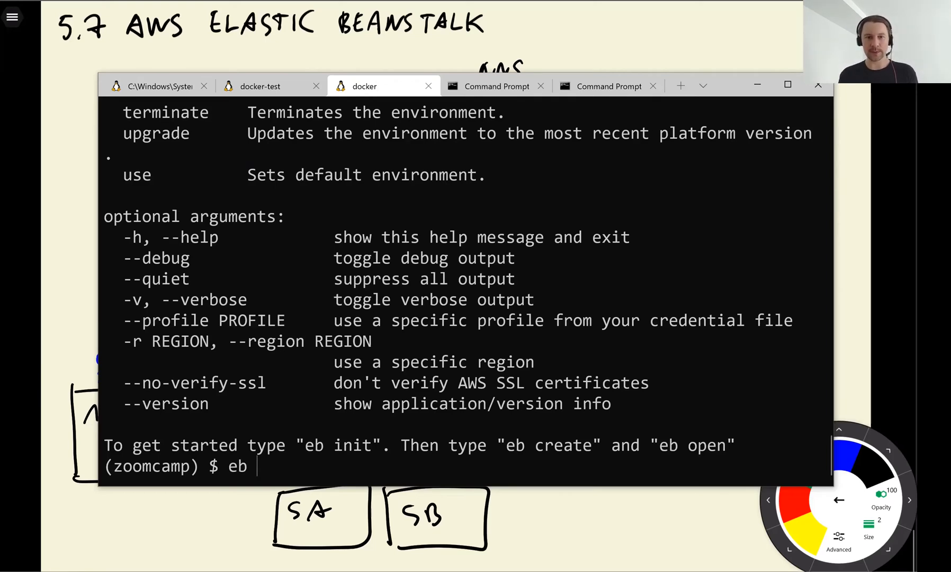
text(init)
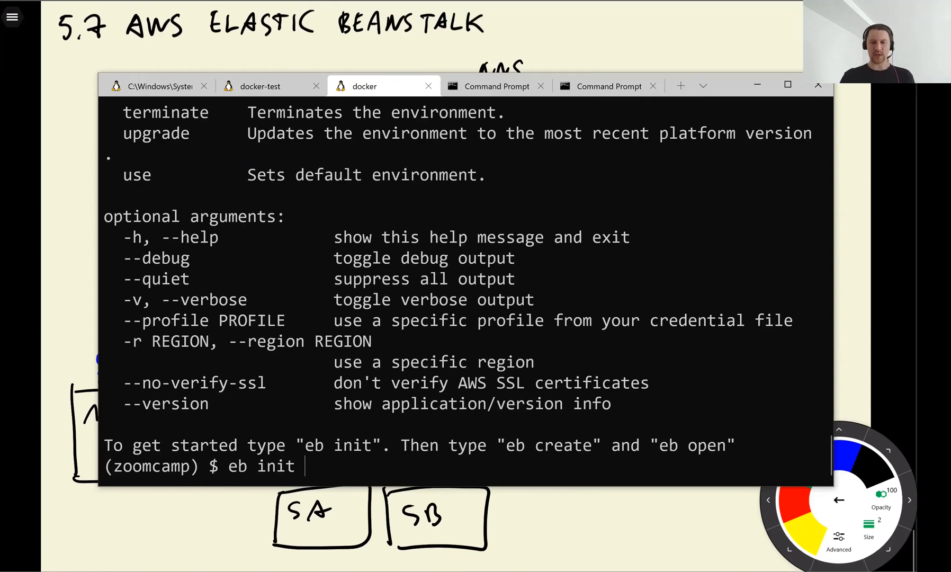
text(-p)
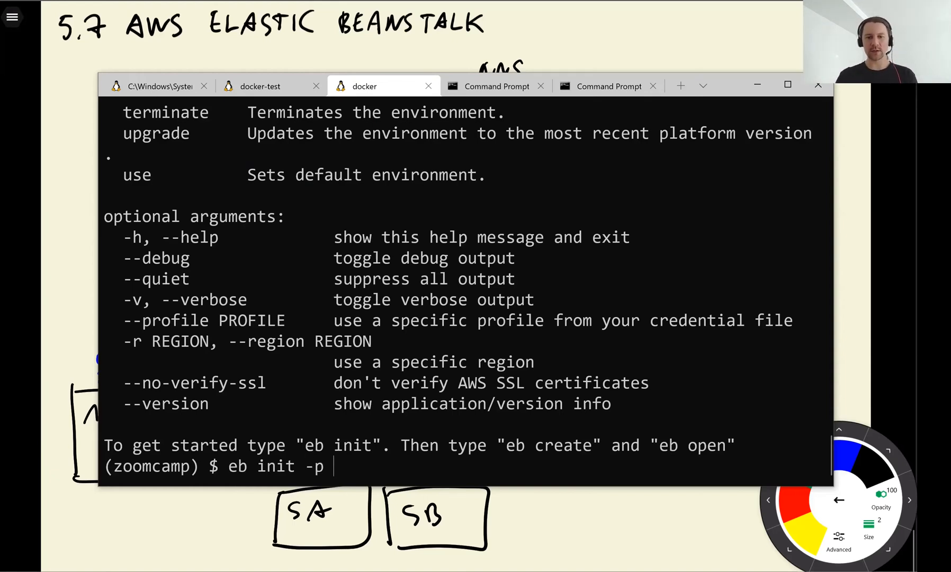
text(docke)
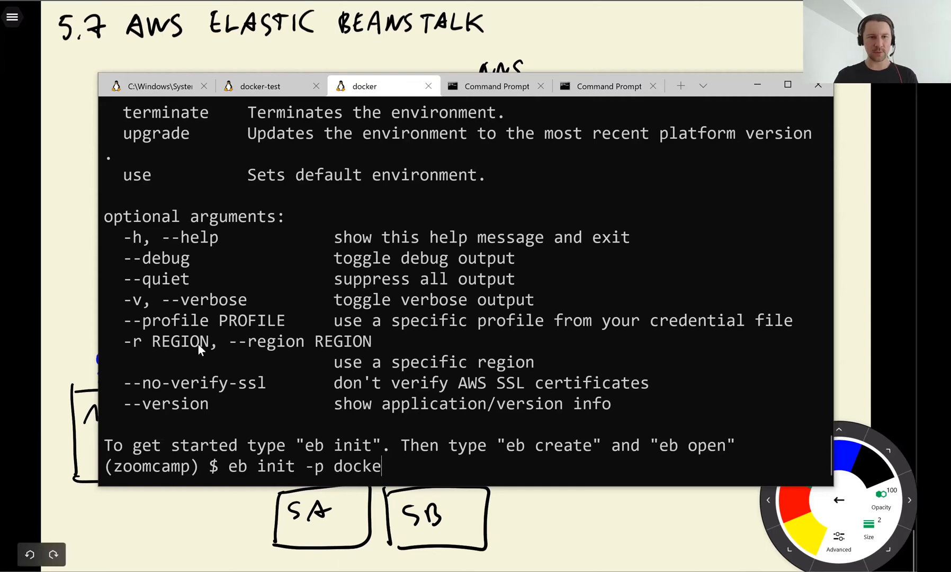
key(ctrl+c)
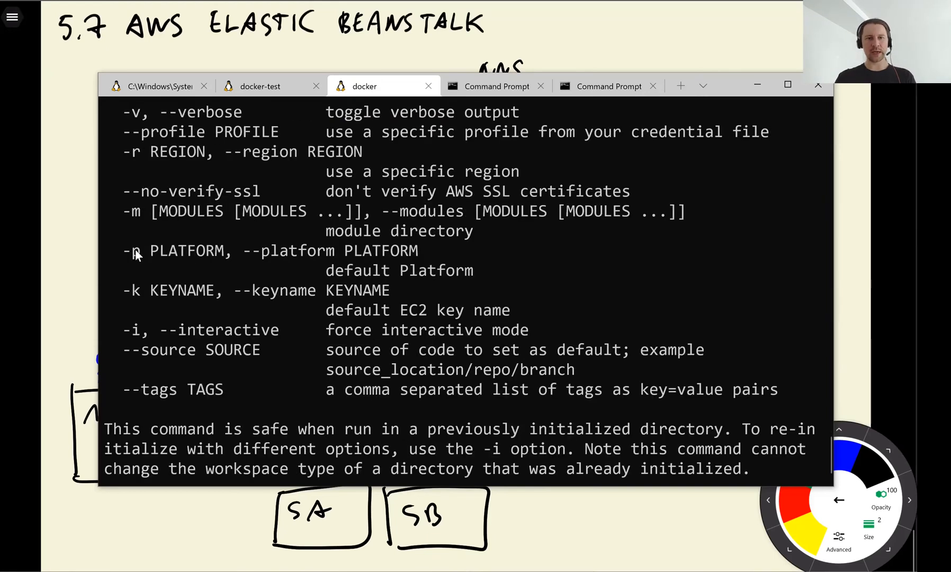
- Run `eb init -p docker -r eu-west-1 churn-serving` with the corrected application name
text(eb init -)
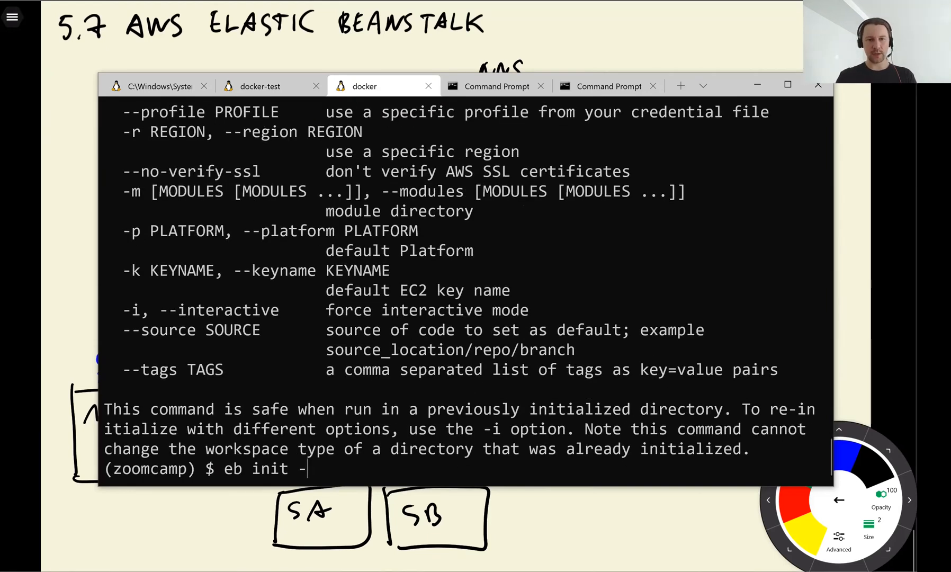
text(p docker)
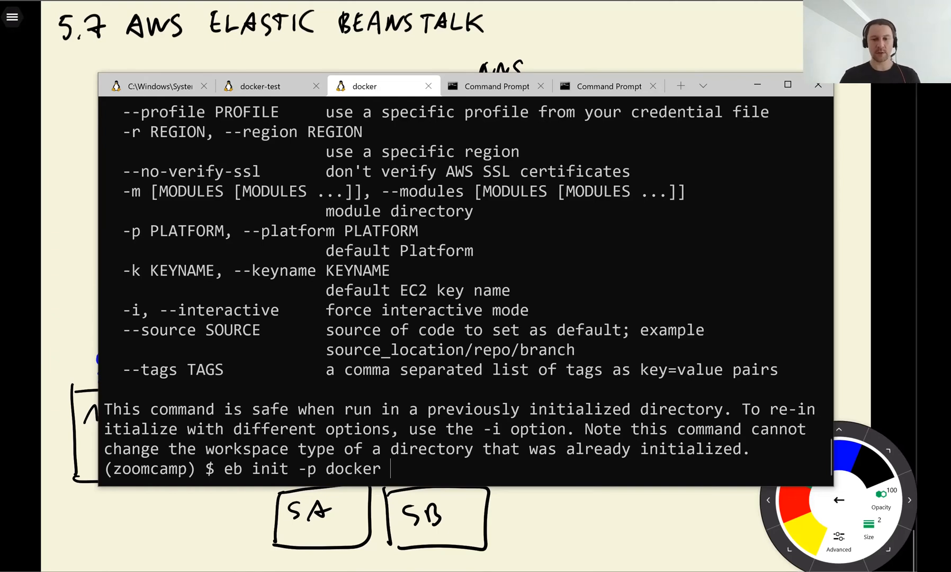
text(churn-serving-)
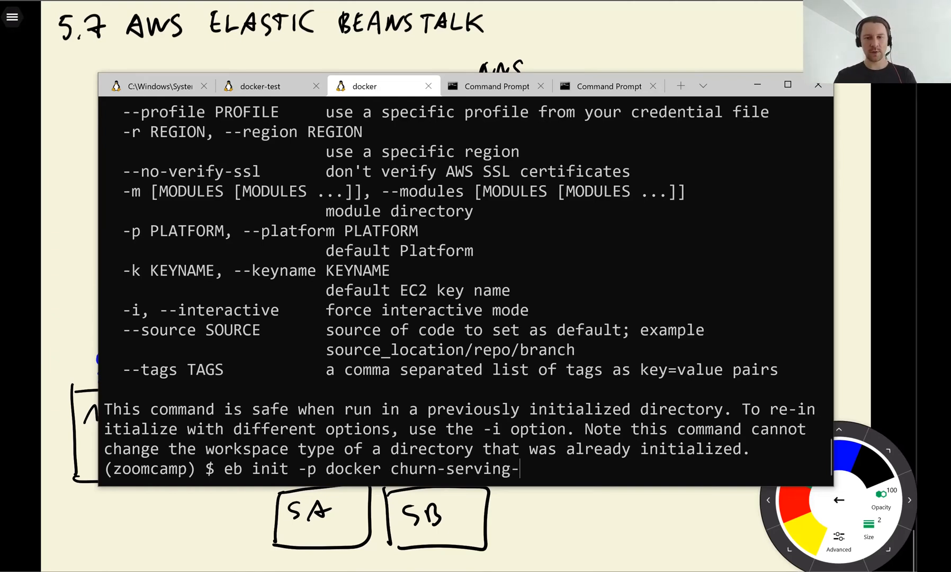
key(Backspace)
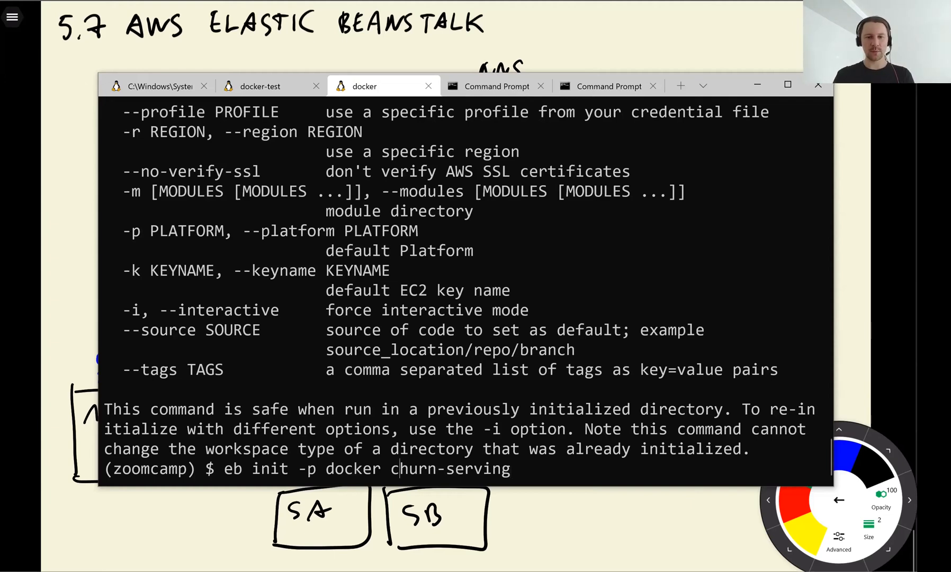
text(-r)
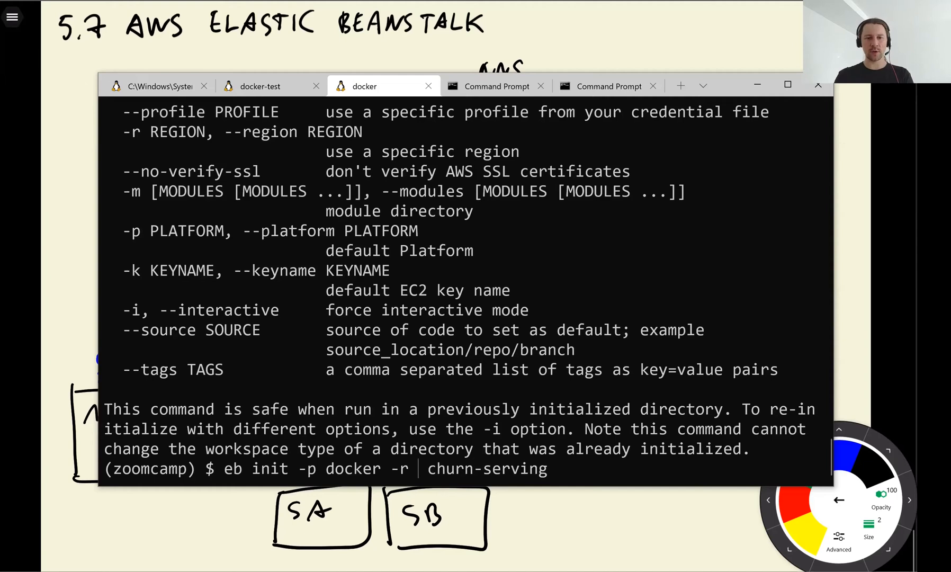
text(eu-west-1)
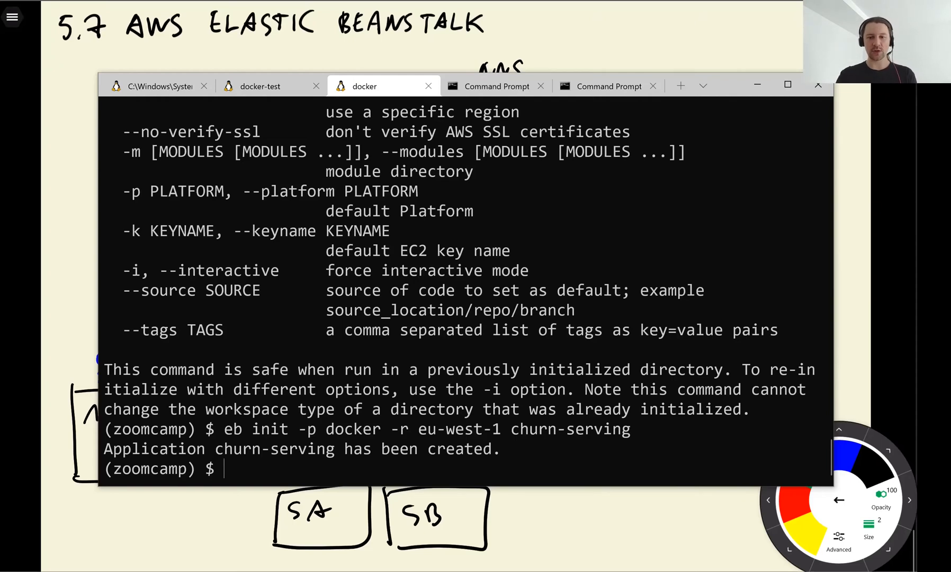
- List hidden files and view .elasticbeanstalk/config.yml: churn-serving, Docker platform, eu-west-1
text(ls -a)
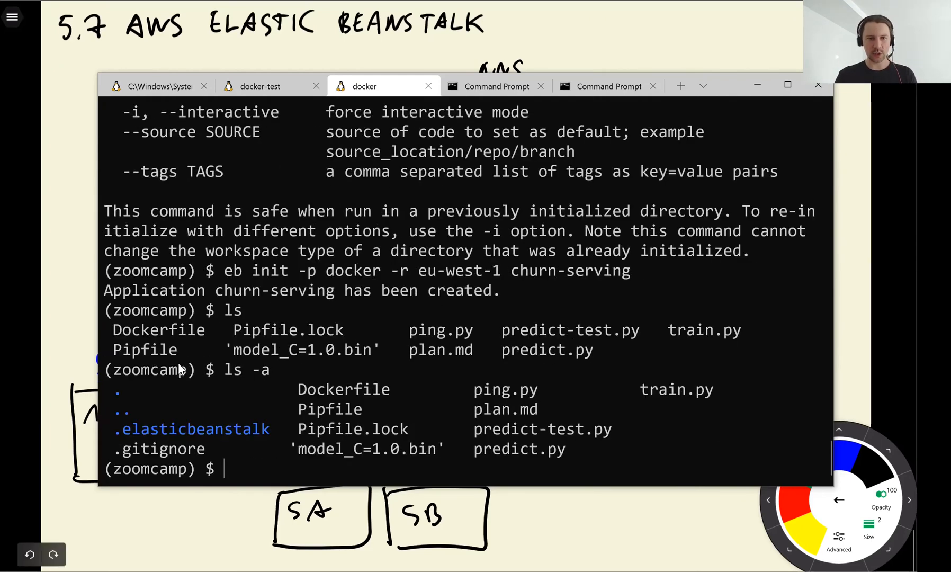
double_click(195, 429)
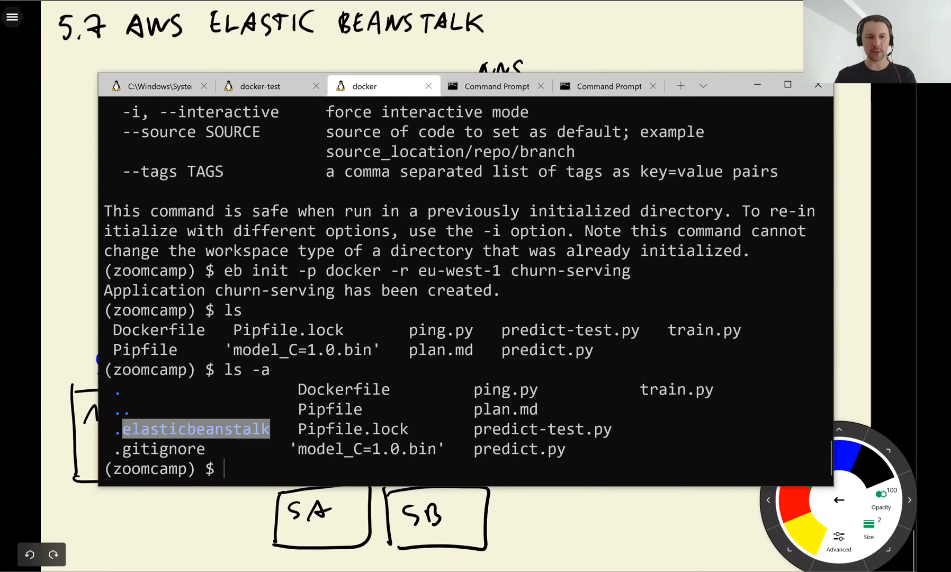
text(ls .elasticbeanstalk/)
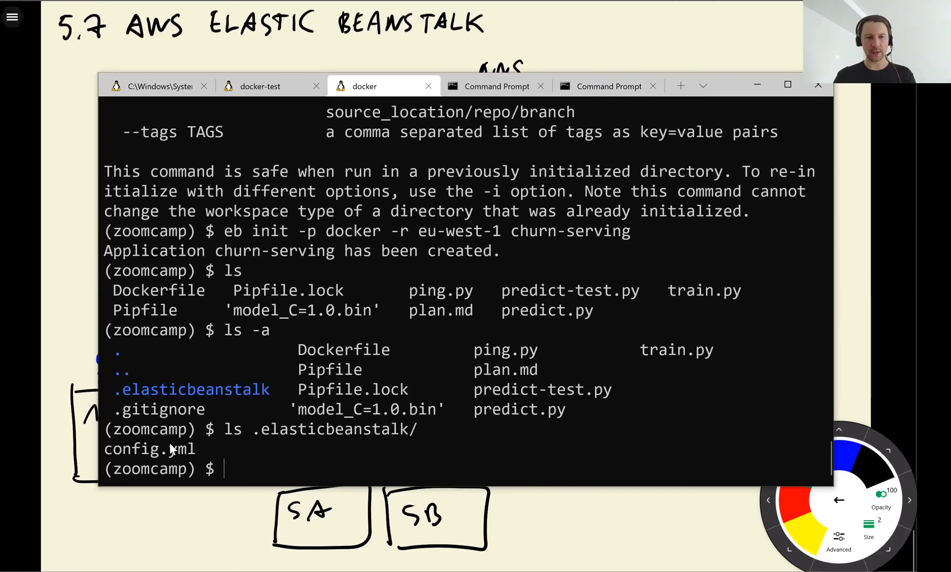
text(less .)
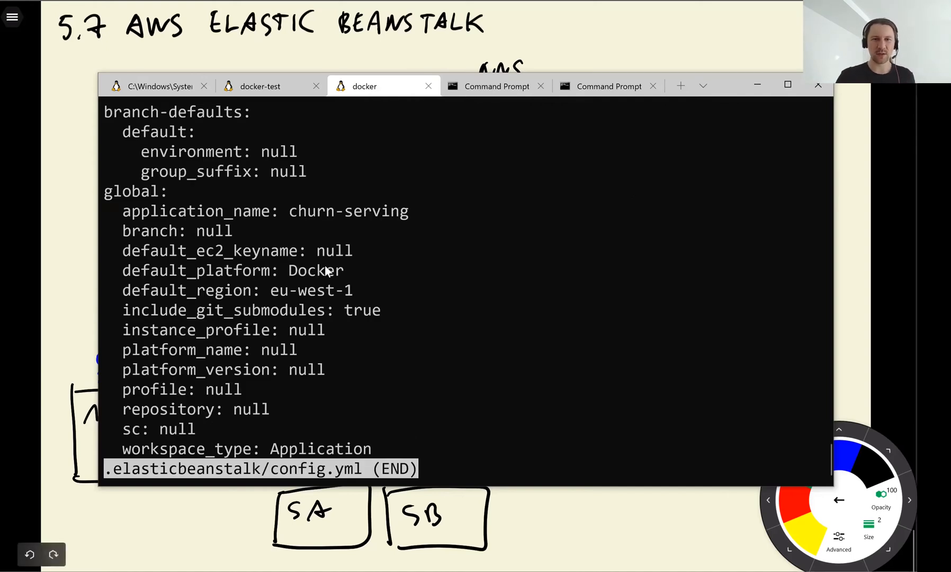
double_click(314, 289)
text(ls)
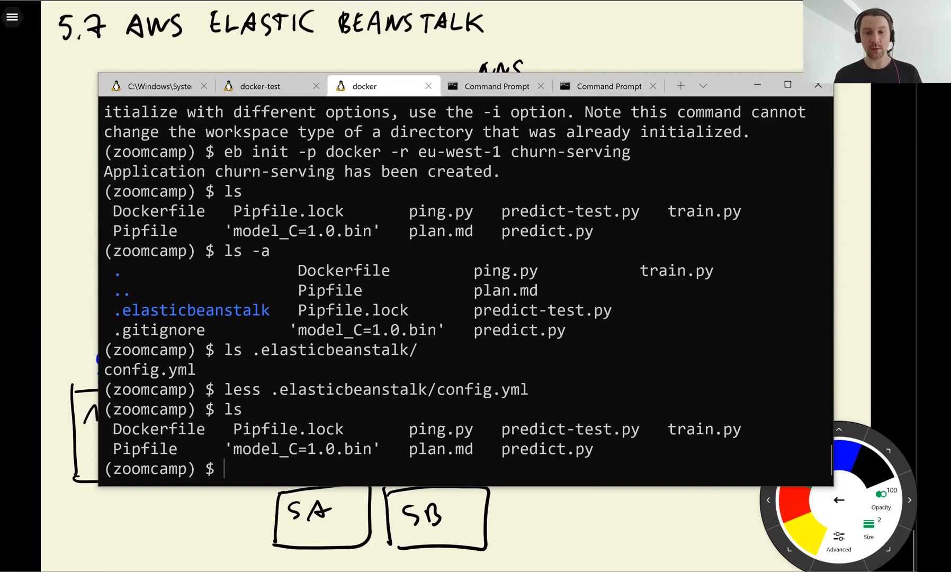
- Run eb local run to build the churn Docker image and serve gunicorn on port 9696
text(eb)
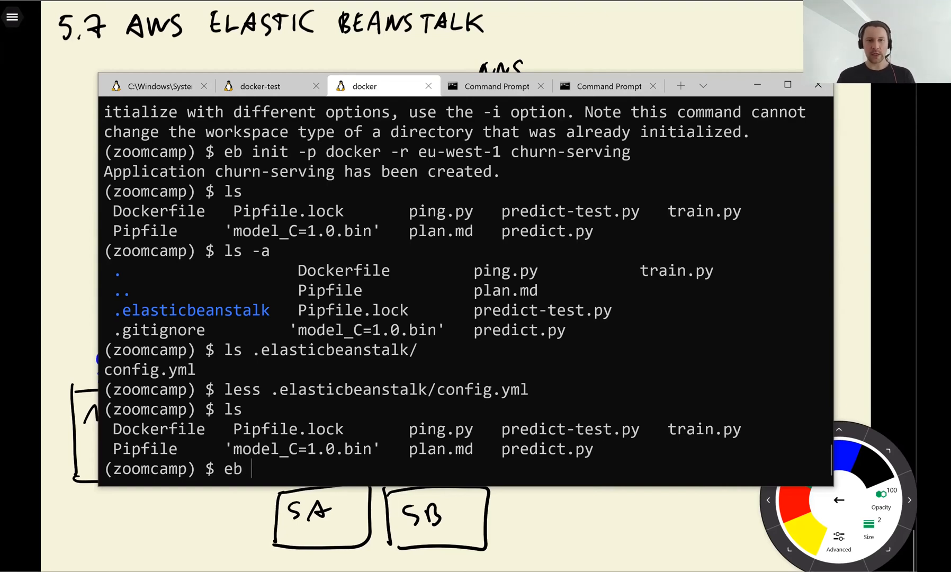
text(local run)
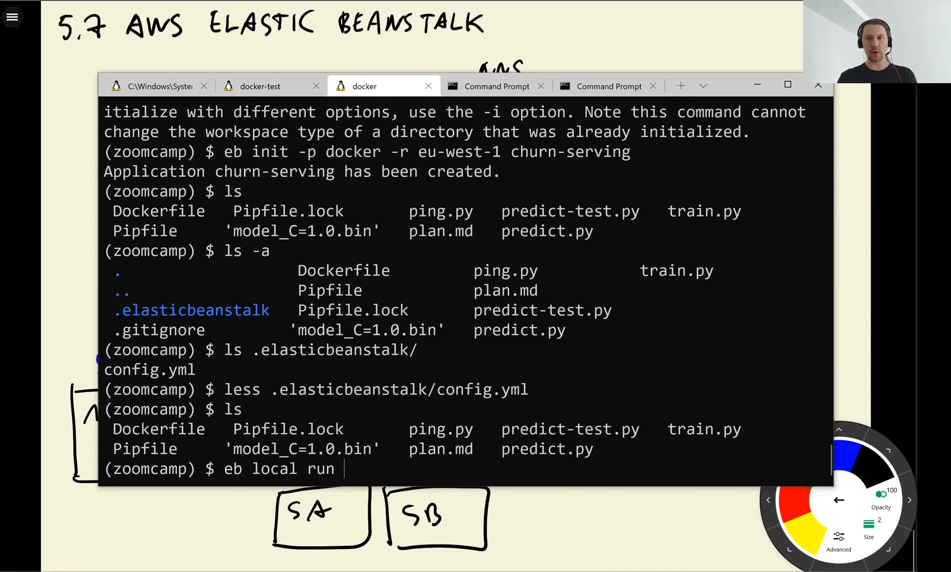
text(--post)
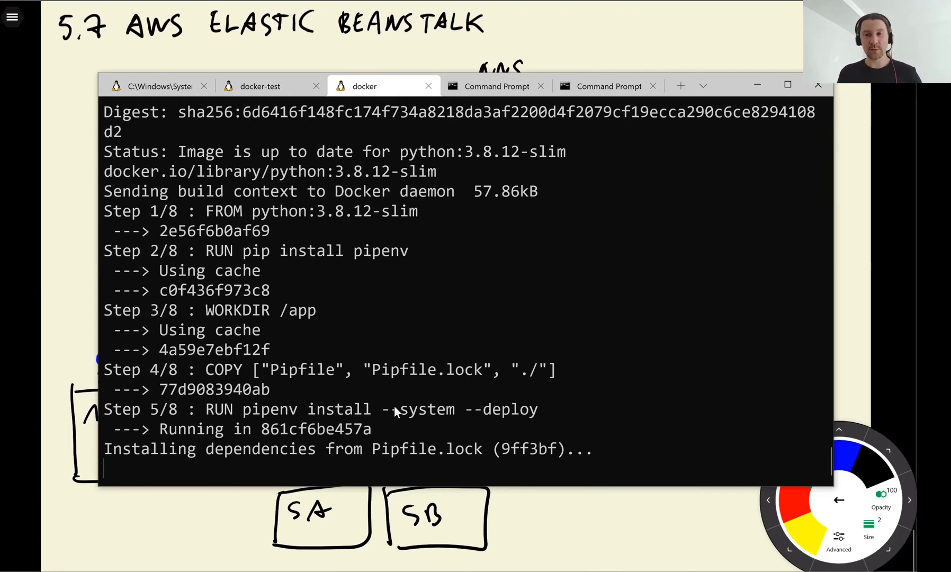
mouse_move(342, 423)
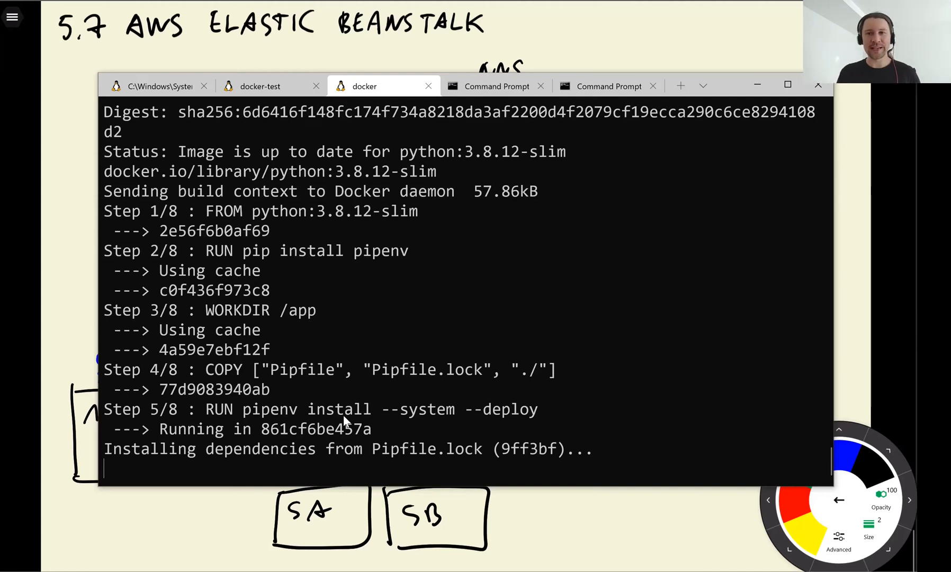
double_click(338, 409)
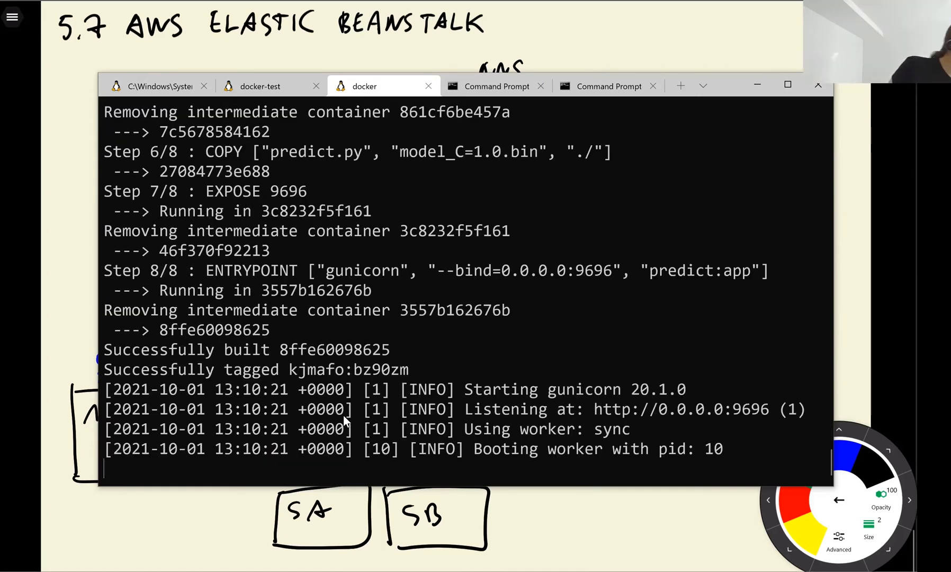
mouse_move(370, 397)
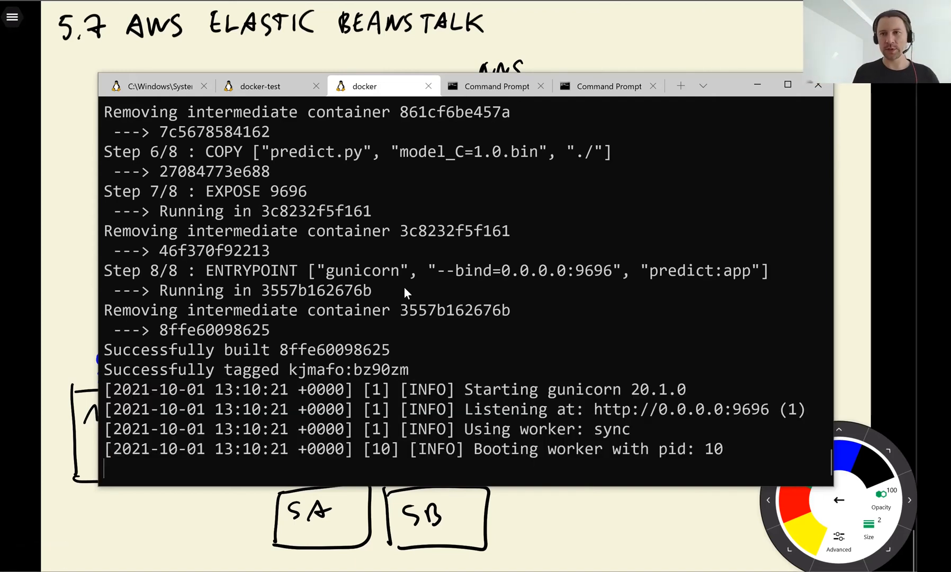
mouse_move(449, 176)
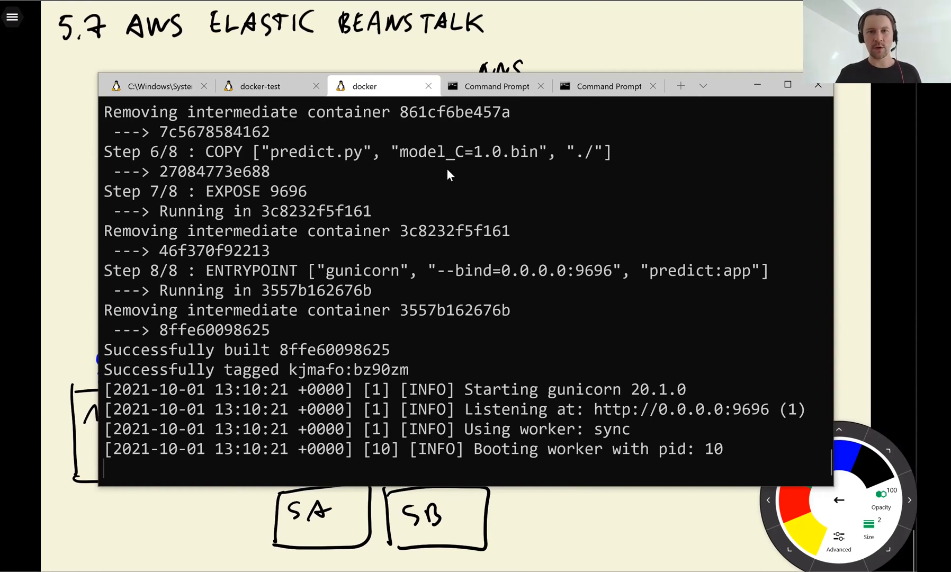
mouse_move(259, 85)
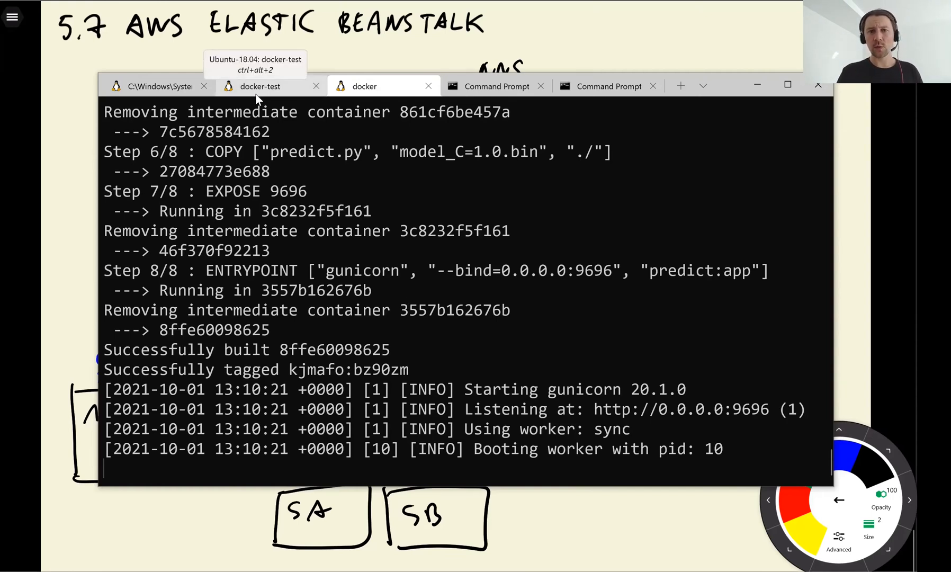
- Set tenure to 12 in predict-test.py and rerun it, getting churn probability 0.486
click(259, 85)
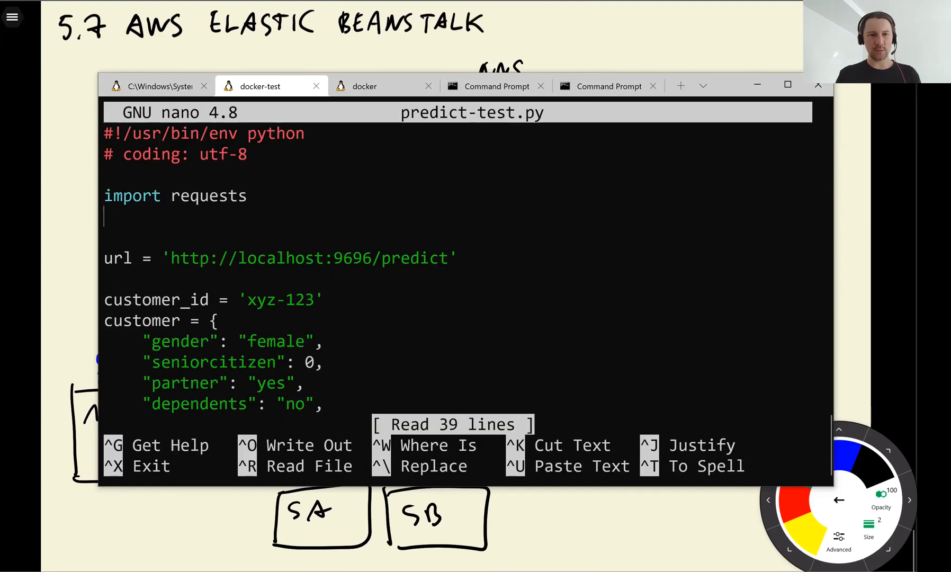
scroll(down, 3)
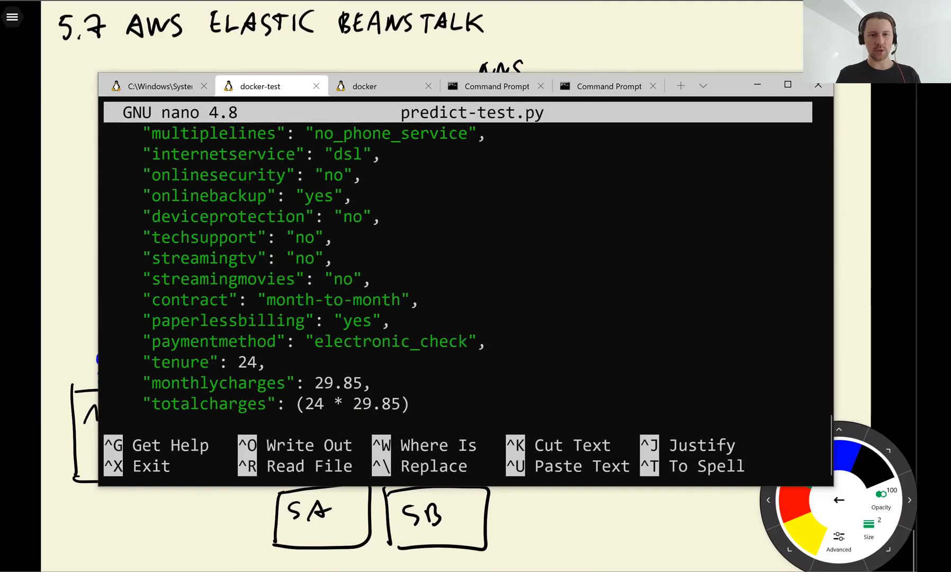
text(12)
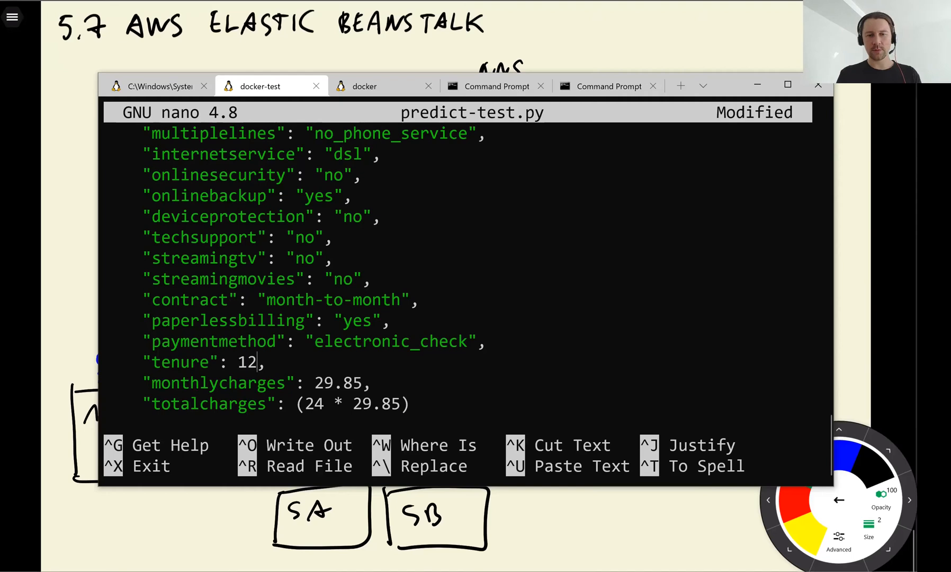
scroll(down, 3)
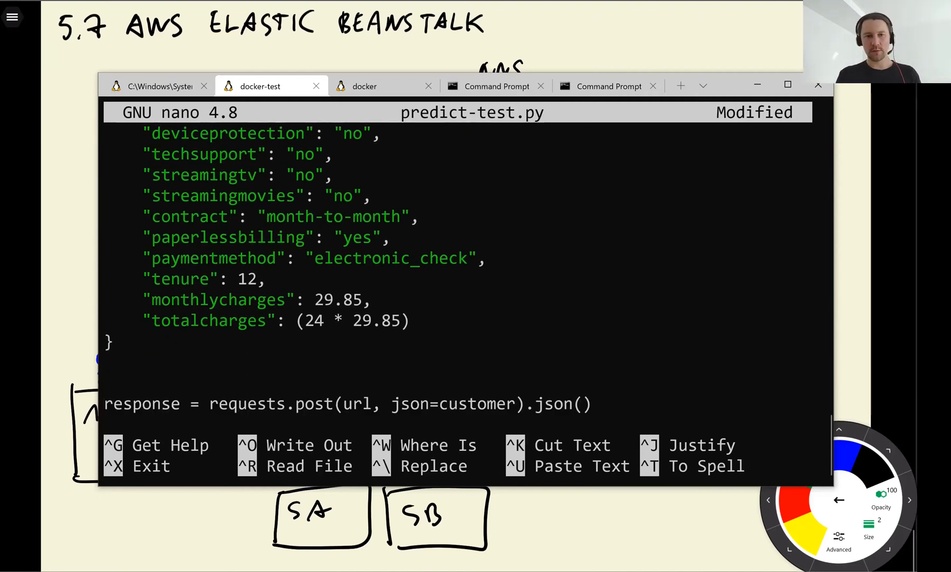
key(ctrl+o)
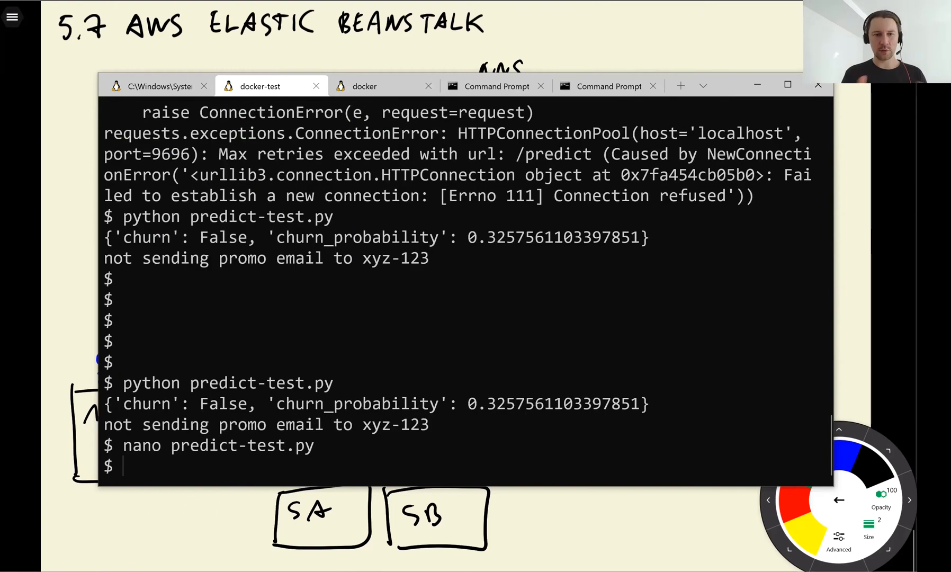
text(python predict-test.py)
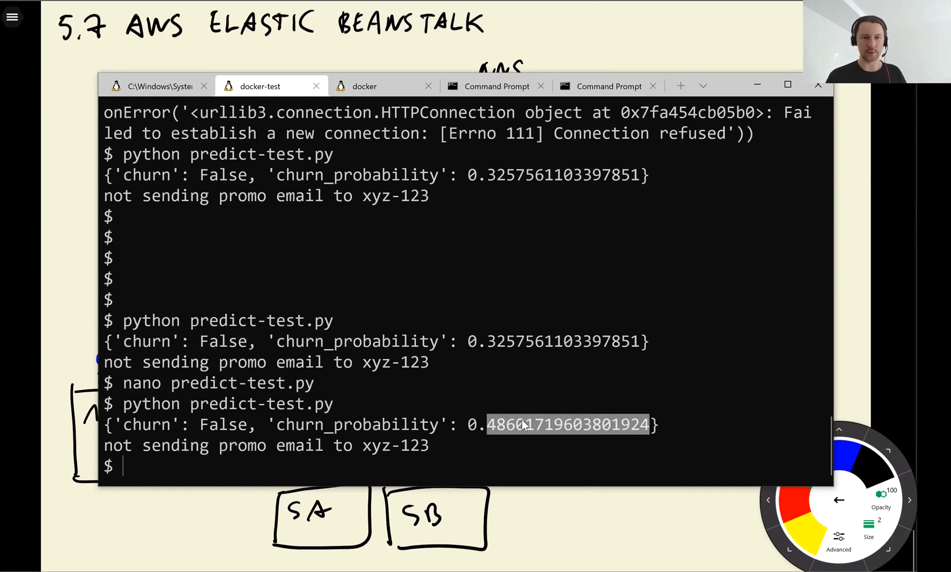
- Stop the local gunicorn container and confirm the test script now gets connection refused
click(364, 85)
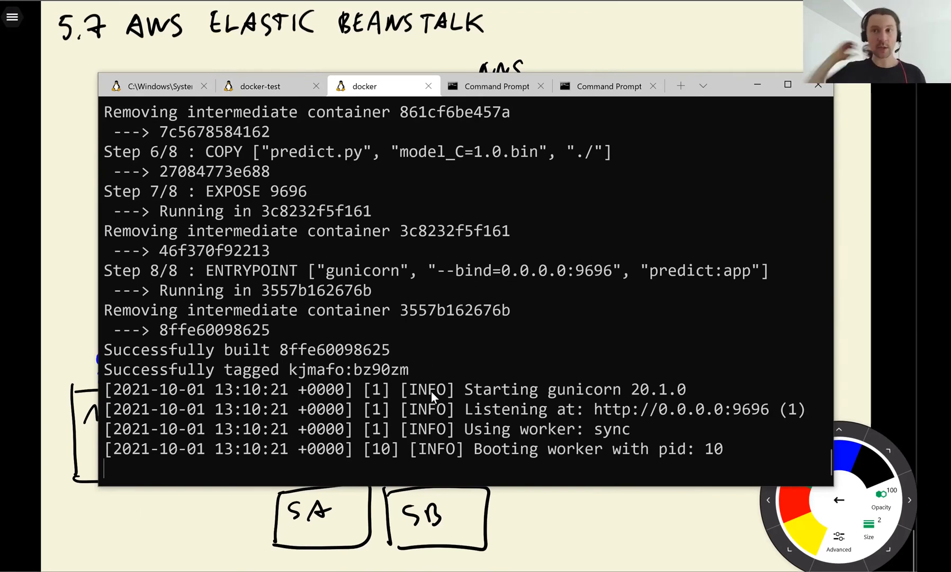
key(ctrl+c)
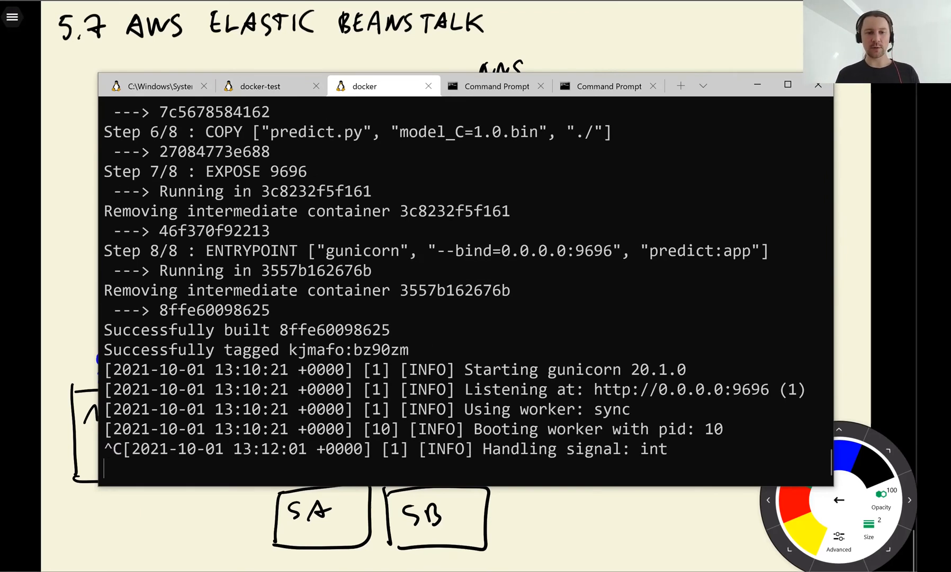
click(259, 85)
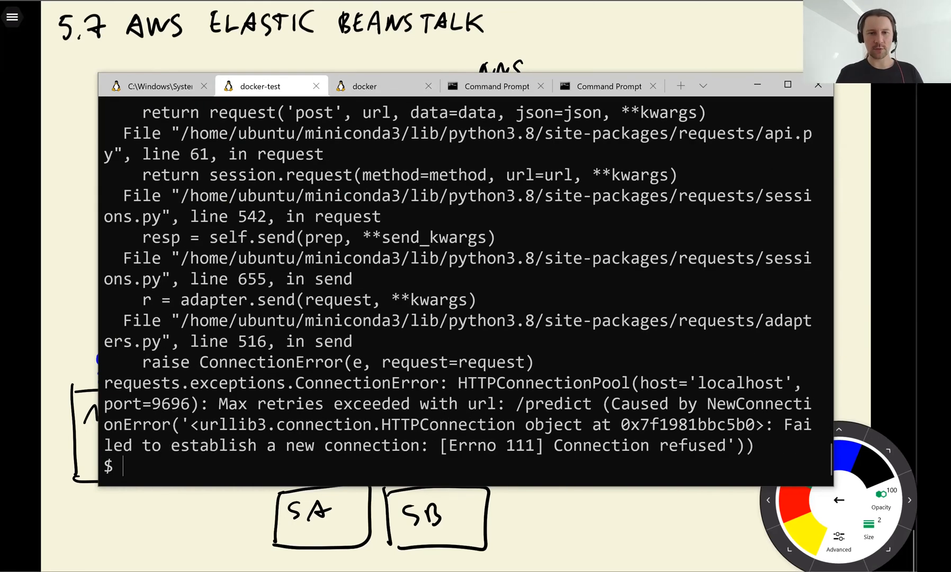
click(364, 86)
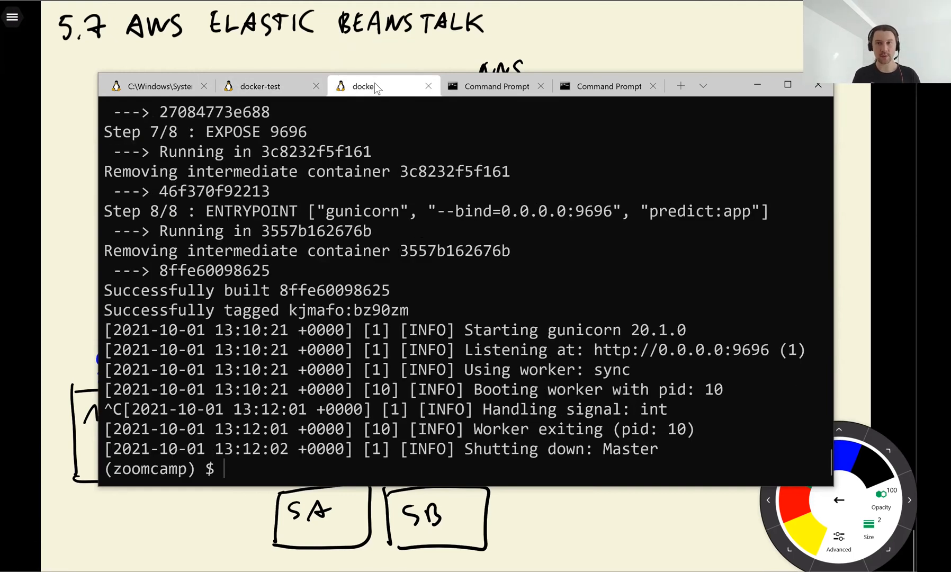
- Create churn-serving-env with eb create and wait for its elasticbeanstalk.com application URL
text(eb)
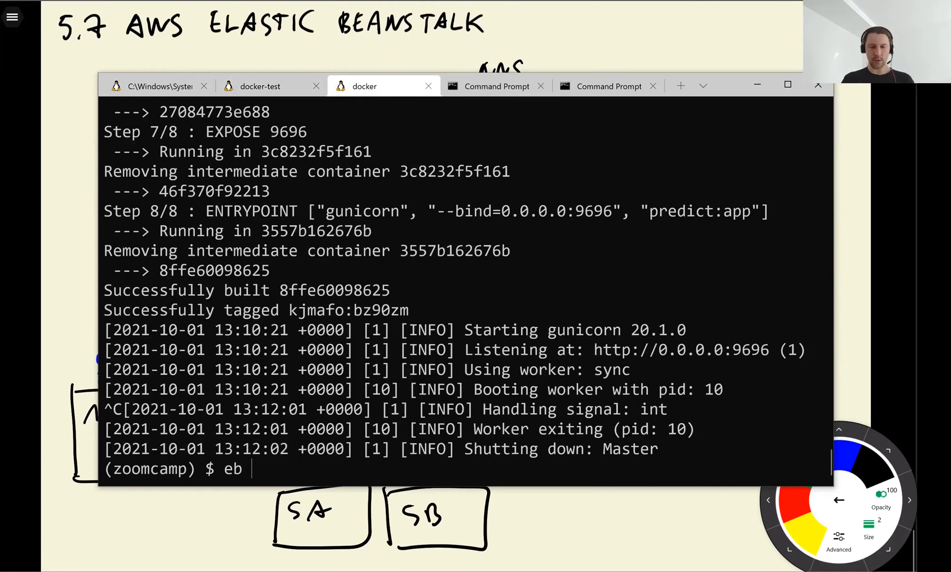
text(create chr)
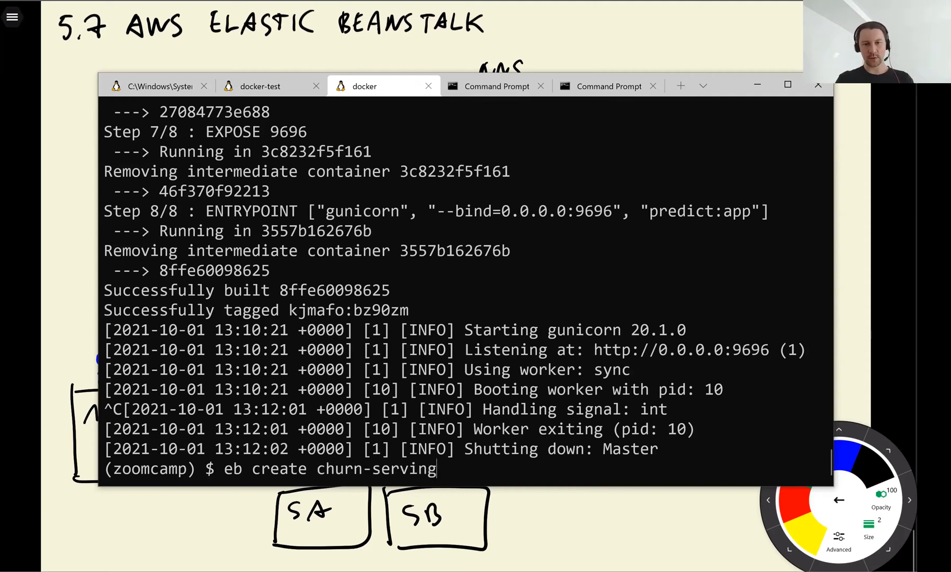
text(-env)
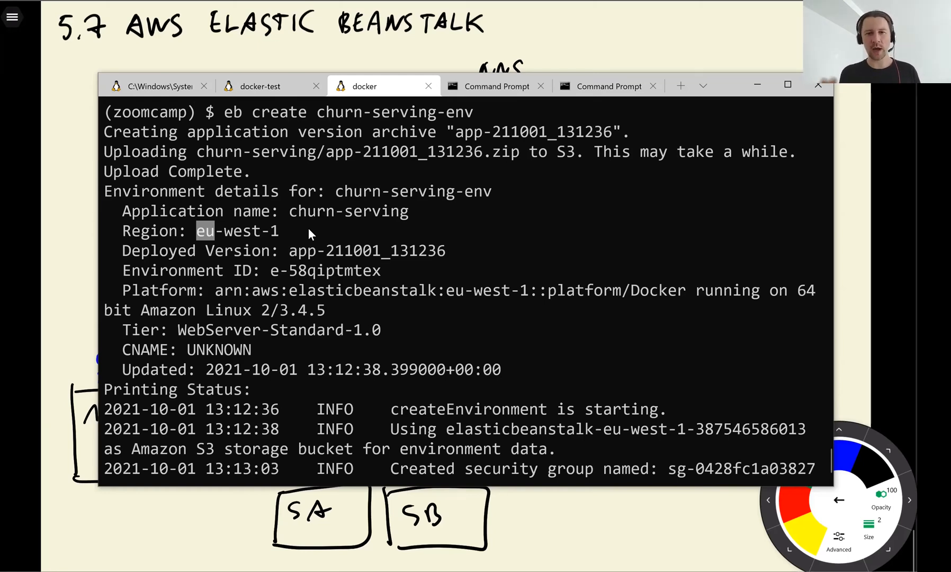
mouse_move(273, 254)
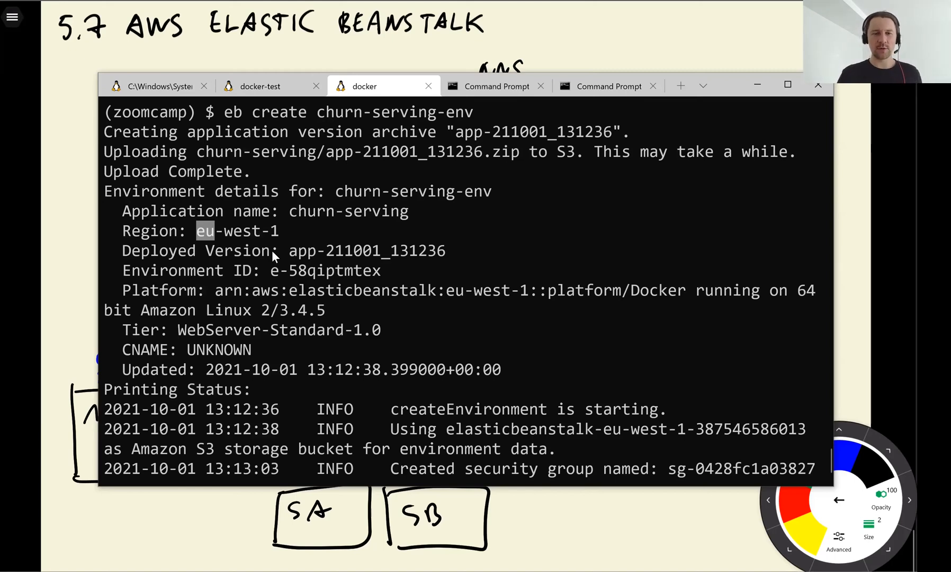
scroll(down, 3)
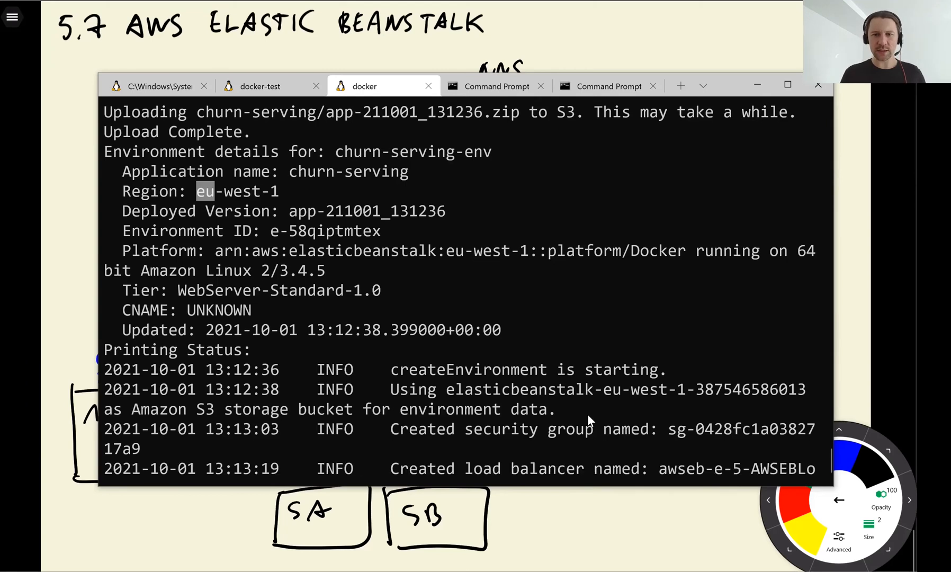
scroll(down, 3)
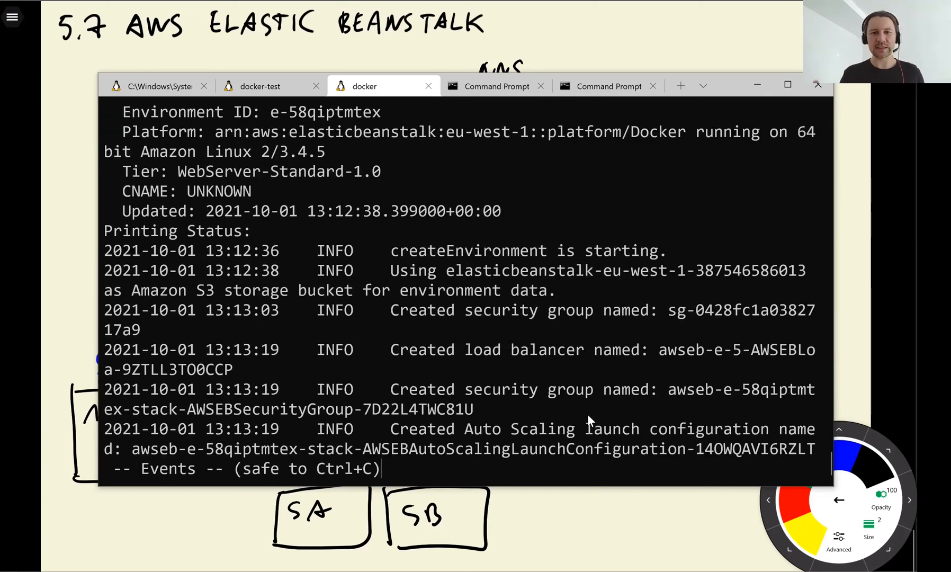
mouse_move(472, 355)
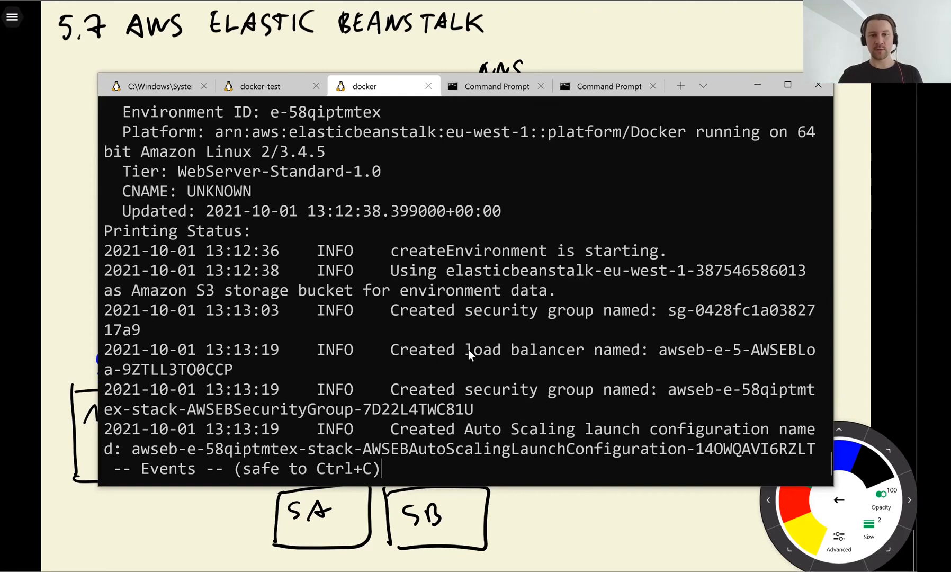
double_click(543, 350)
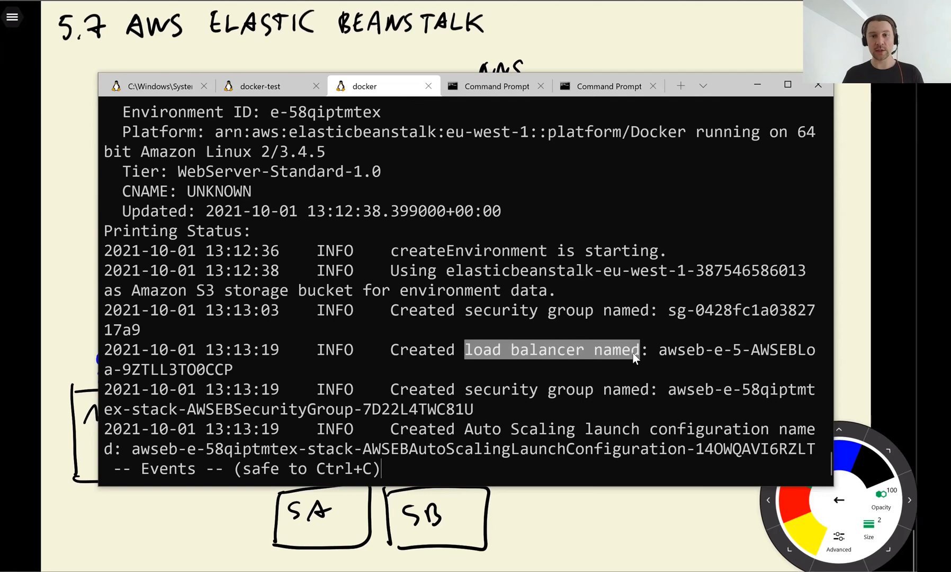
mouse_move(532, 464)
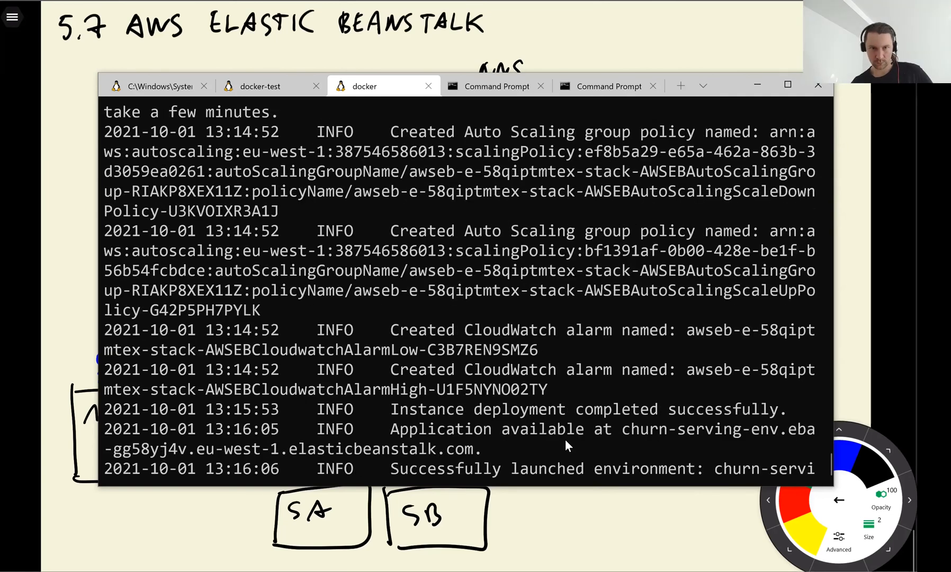
scroll(down, 3)
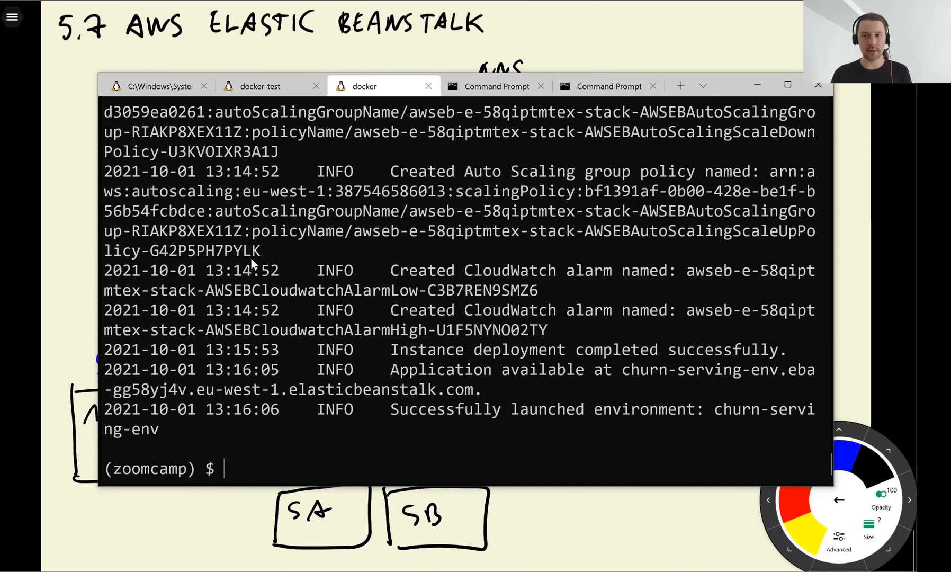
text(eb create churn-serving-env^C)
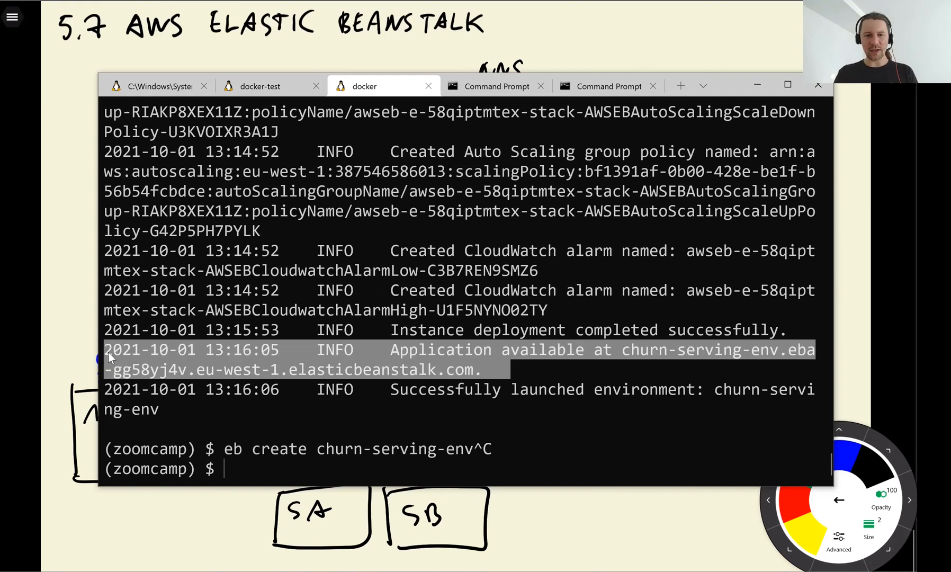
mouse_move(379, 345)
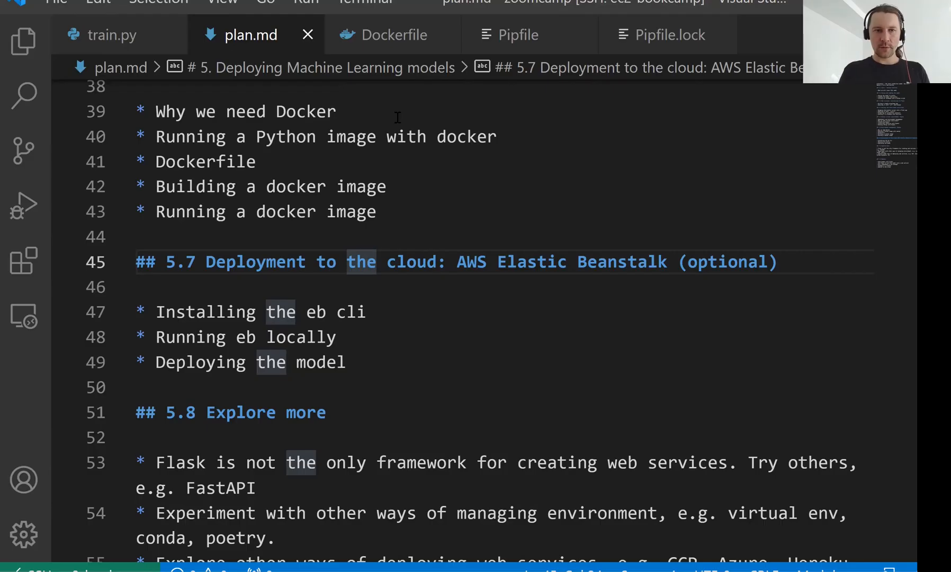
- Set host to churn-serving-env.eba-gg58yj4v.eu-west-1.elasticbeanstalk.com and use it in the URL without port 9696
click(23, 41)
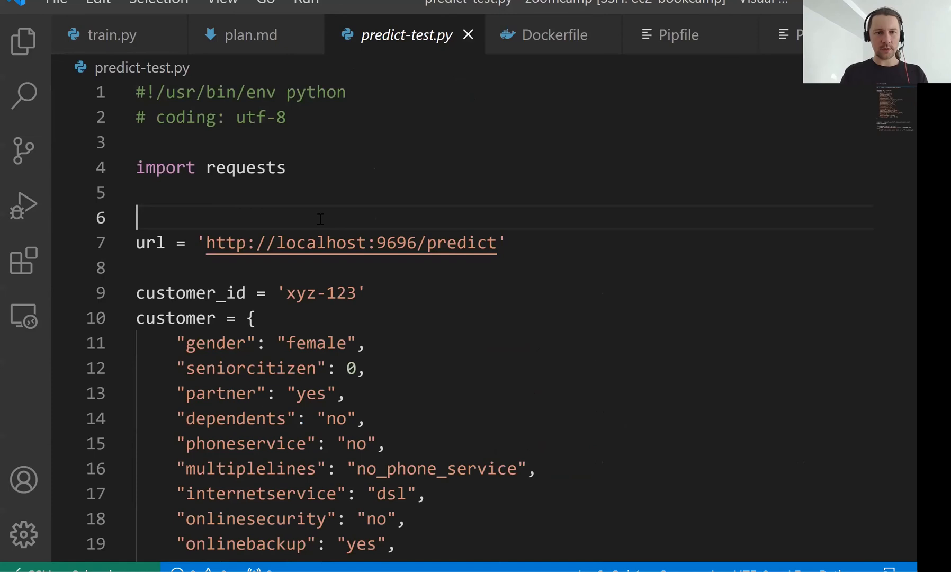
text(host = ')
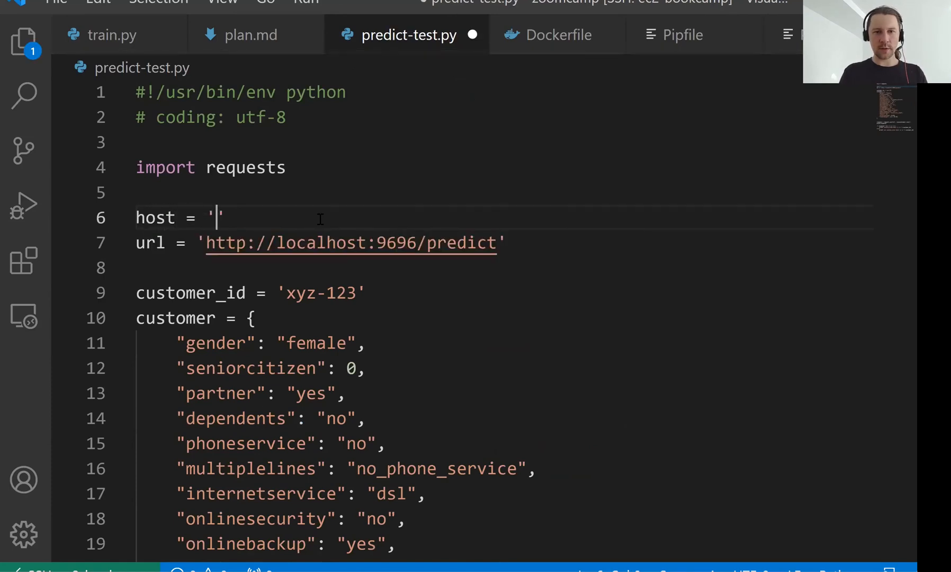
text(churn-serving-env.eba-gg58yj4v.eu-west-1.elasticbeanstalk.com)
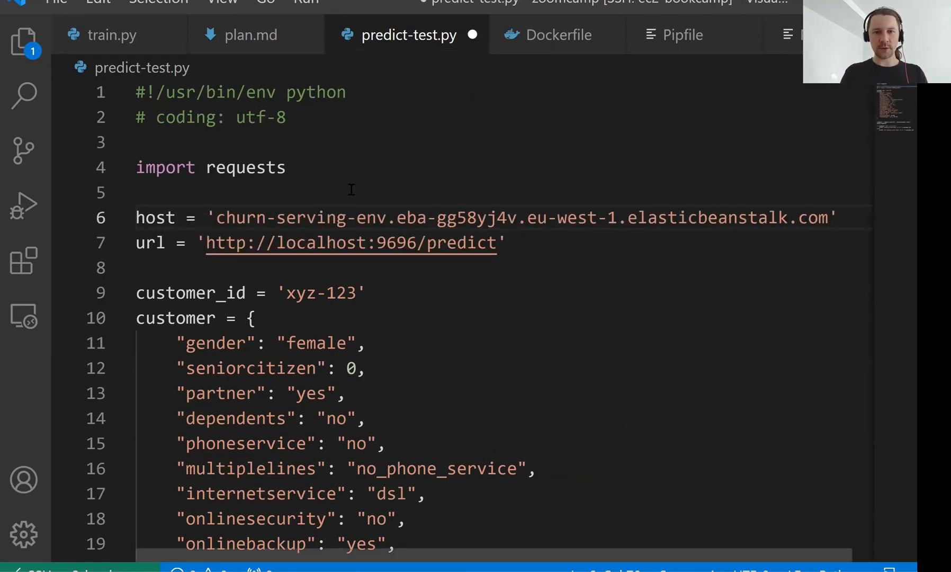
double_click(154, 217)
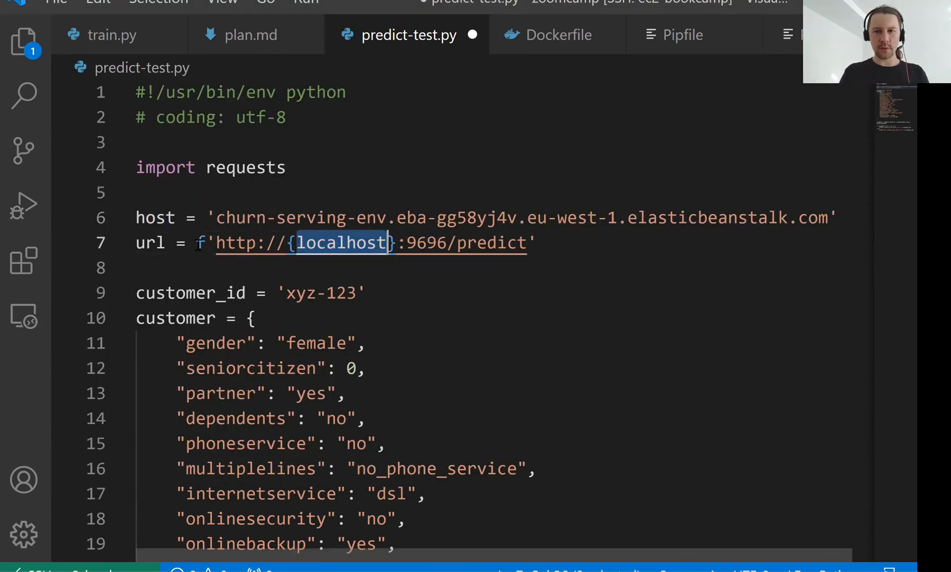
text(host)
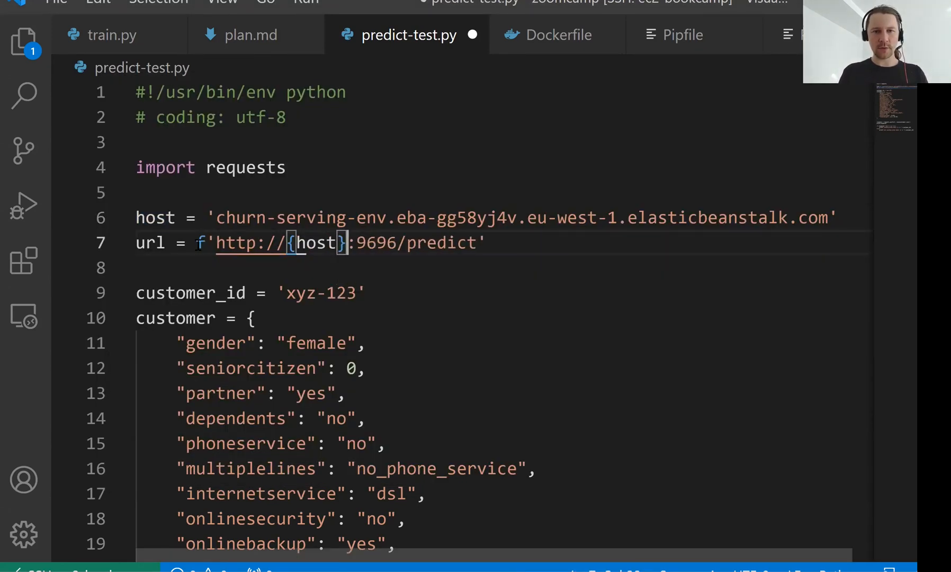
double_click(373, 242)
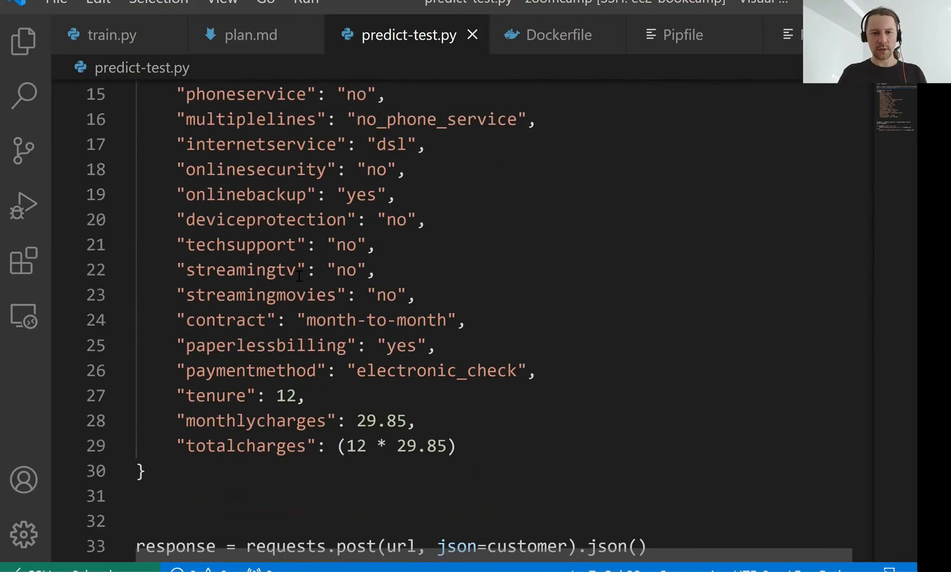
- Edit the customer's tenure value 12 in predict-test.py
double_click(285, 395)
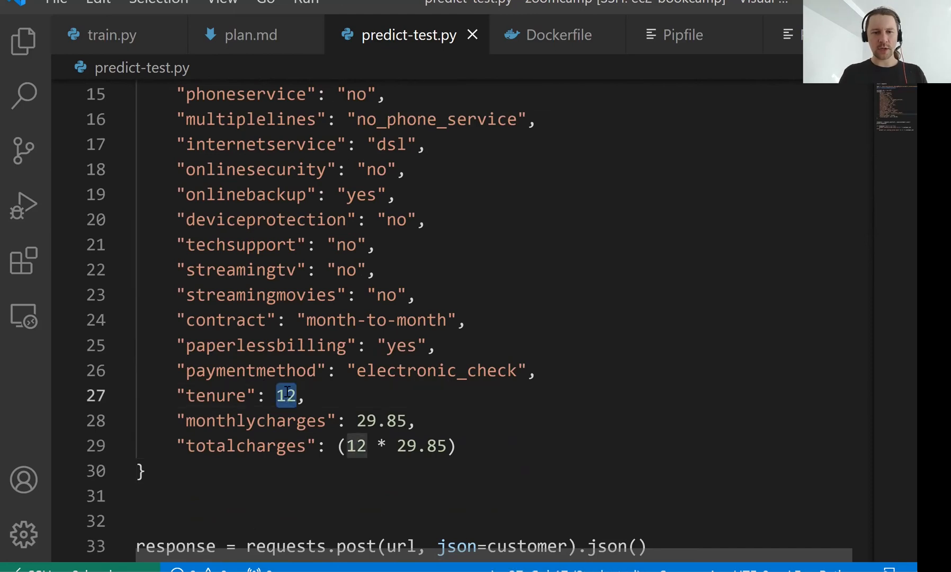
text(1)
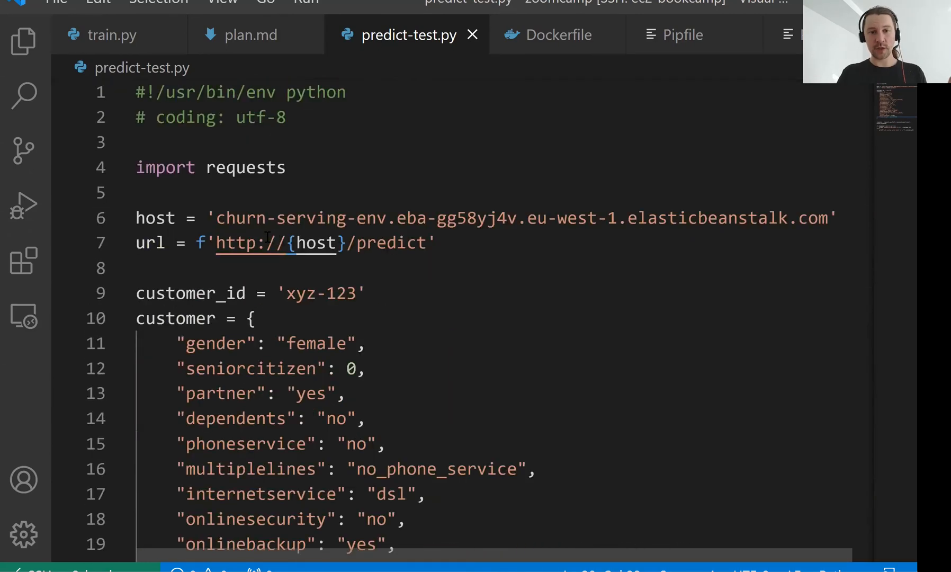
scroll(down, 3)
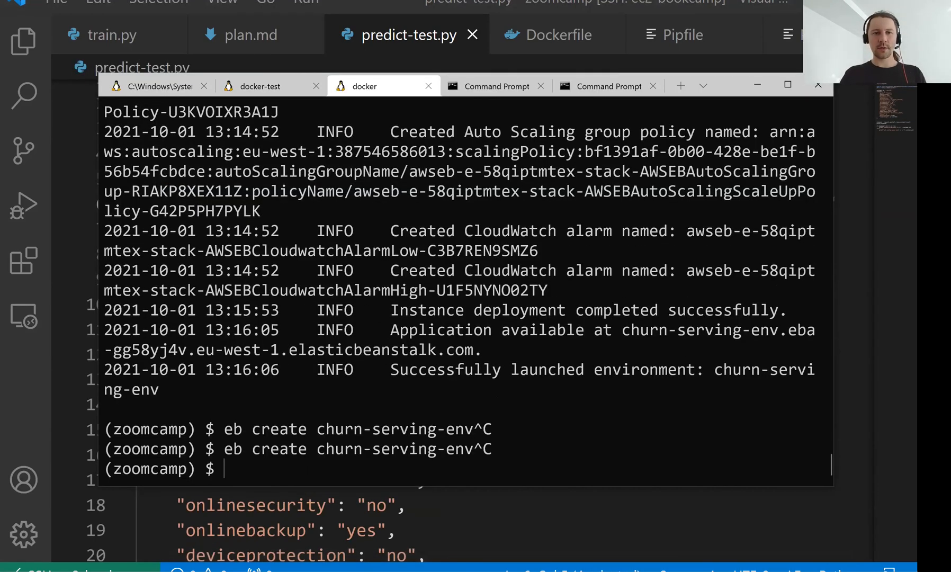
- Check the docker-test output: churn True, probability 0.636, promo email to xyz-123
click(259, 85)
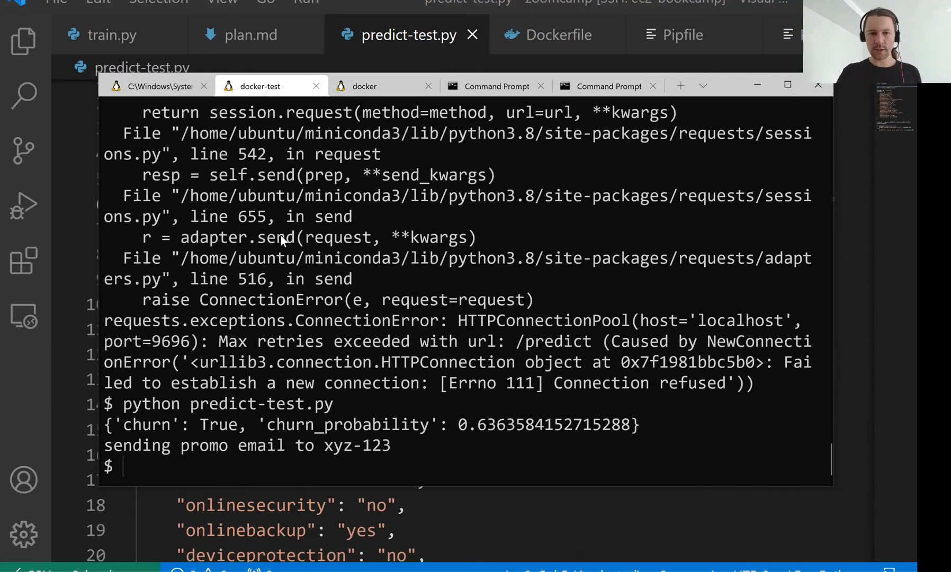
double_click(546, 424)
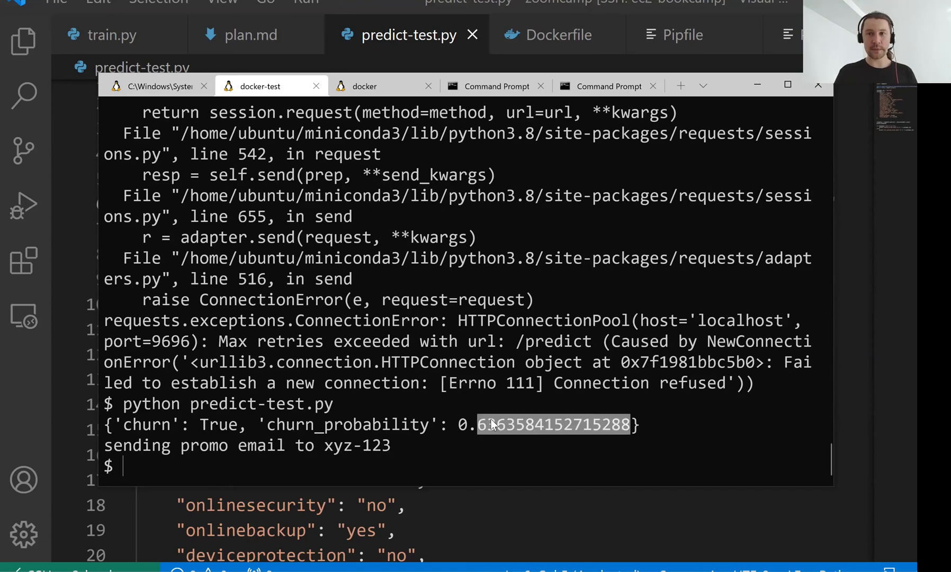
mouse_move(507, 431)
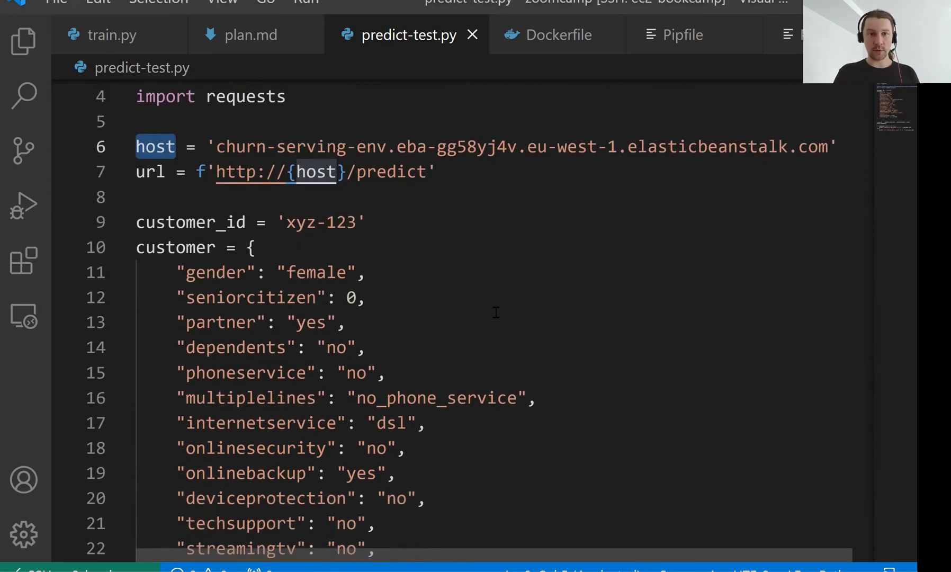
drag(136, 146, 136, 196)
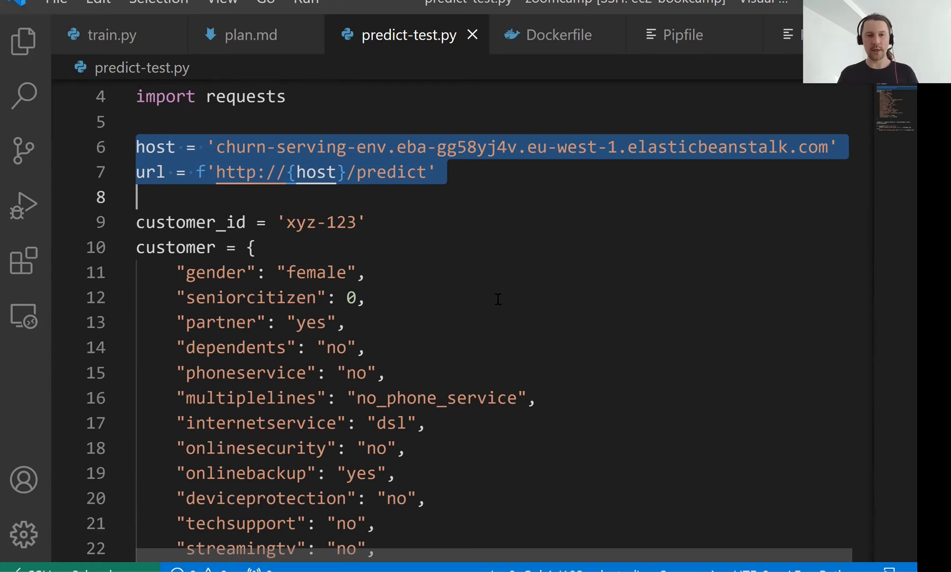
click(387, 173)
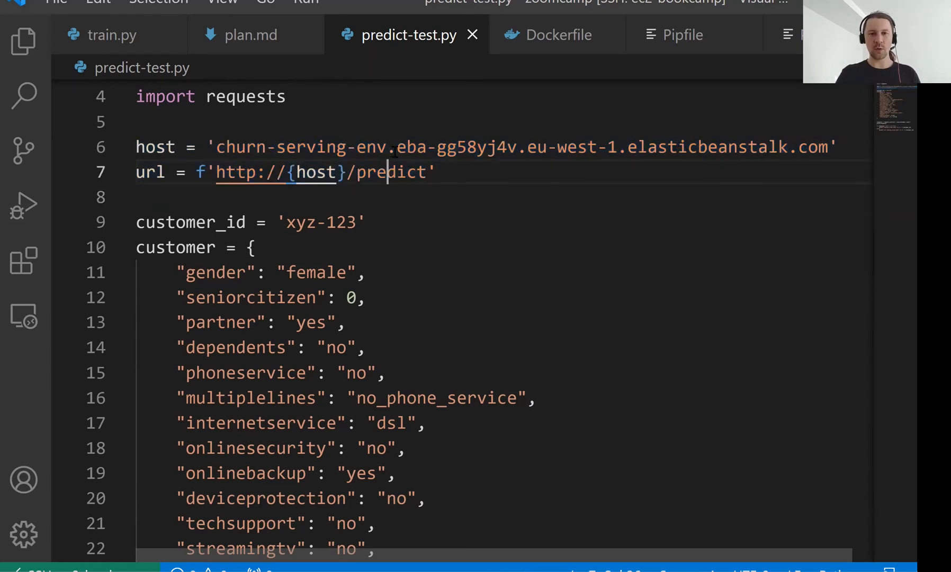
double_click(411, 147)
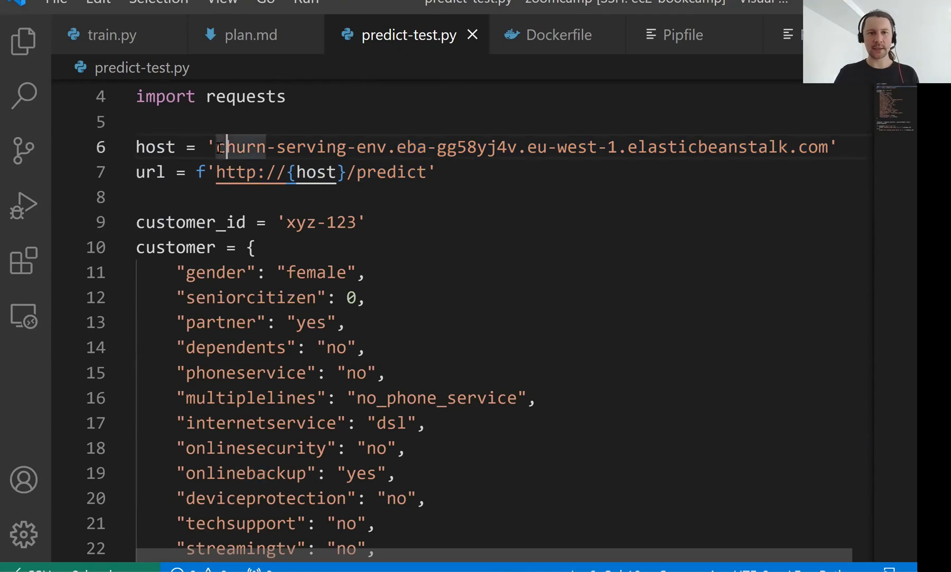
drag(220, 146, 833, 146)
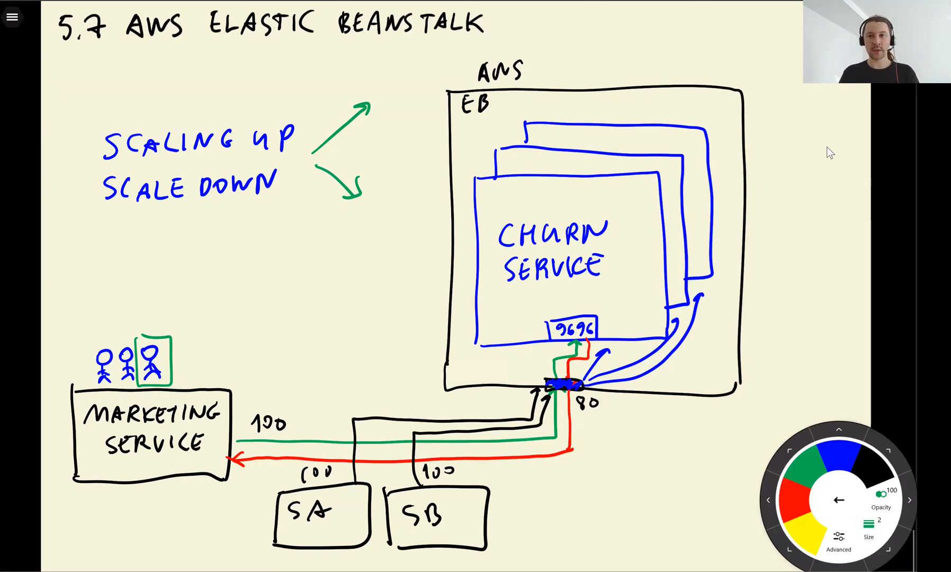
- Draw a black outline around Marketing Service, SA and SB on the Elastic Beanstalk diagram
drag(249, 375, 285, 346)
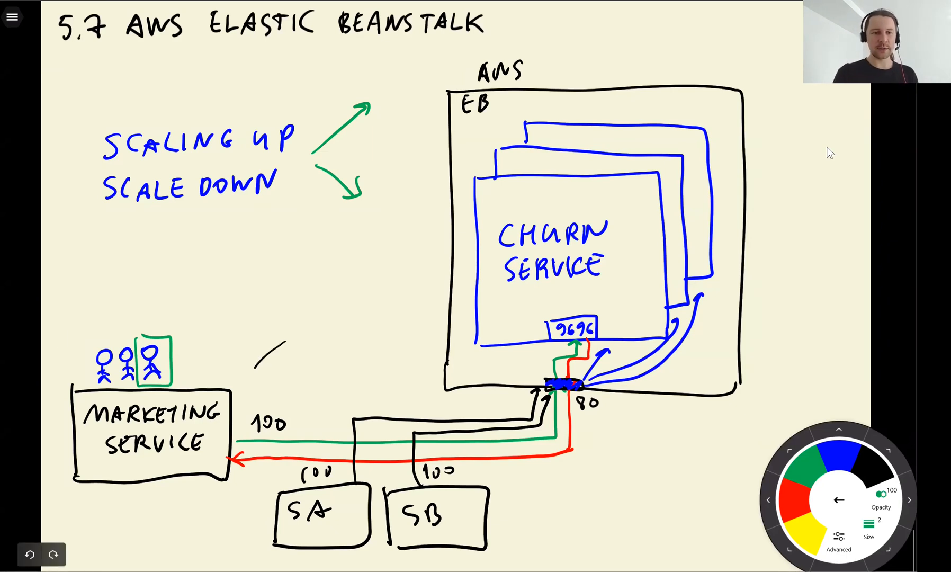
drag(70, 316, 558, 533)
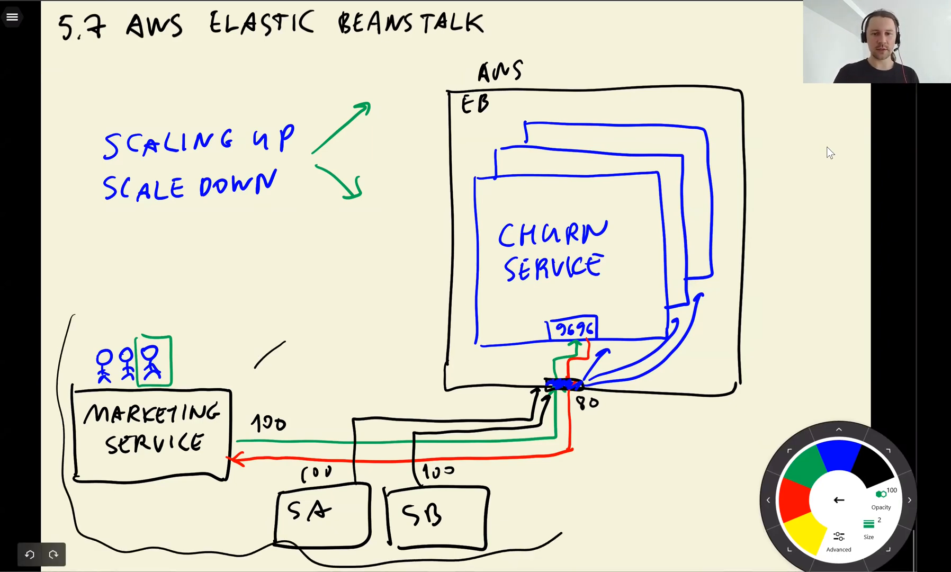
drag(79, 322, 570, 522)
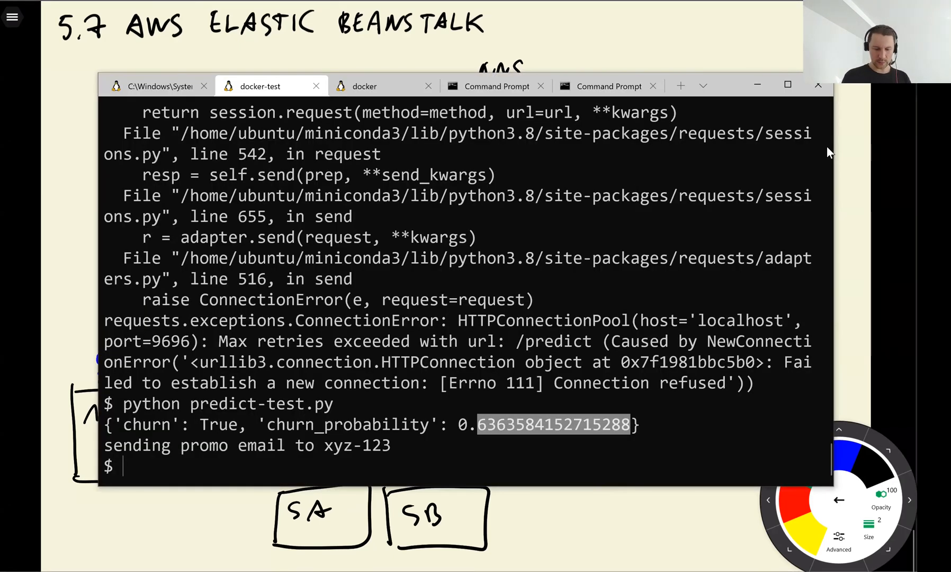
text(eb)
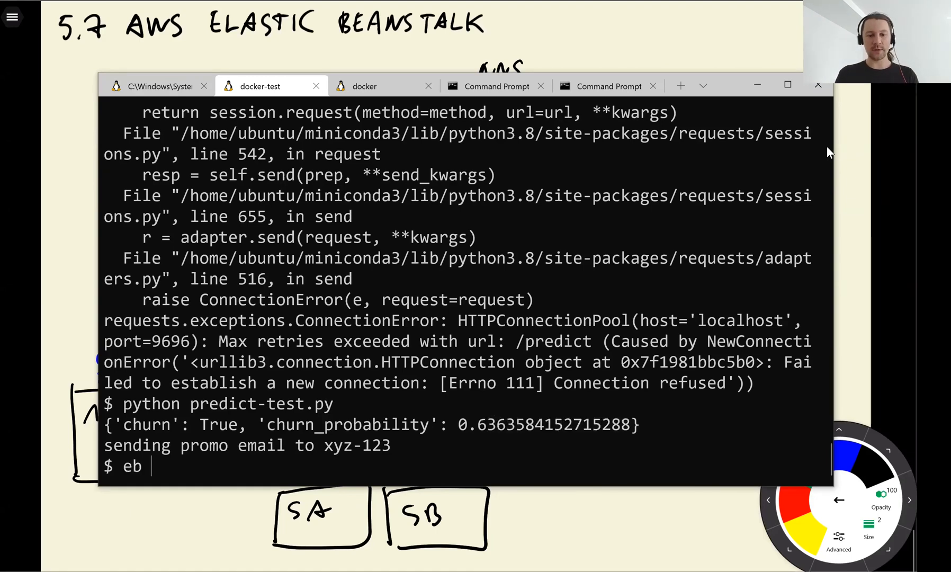
text(t)
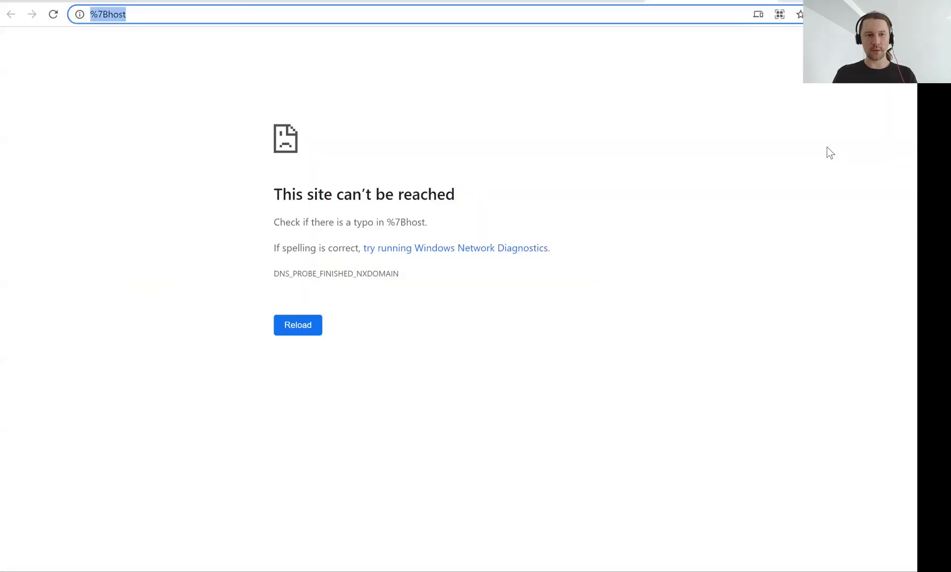
- Review churn-serving-env's Ok health, events and monitoring metrics in the Elastic Beanstalk console
text(con)
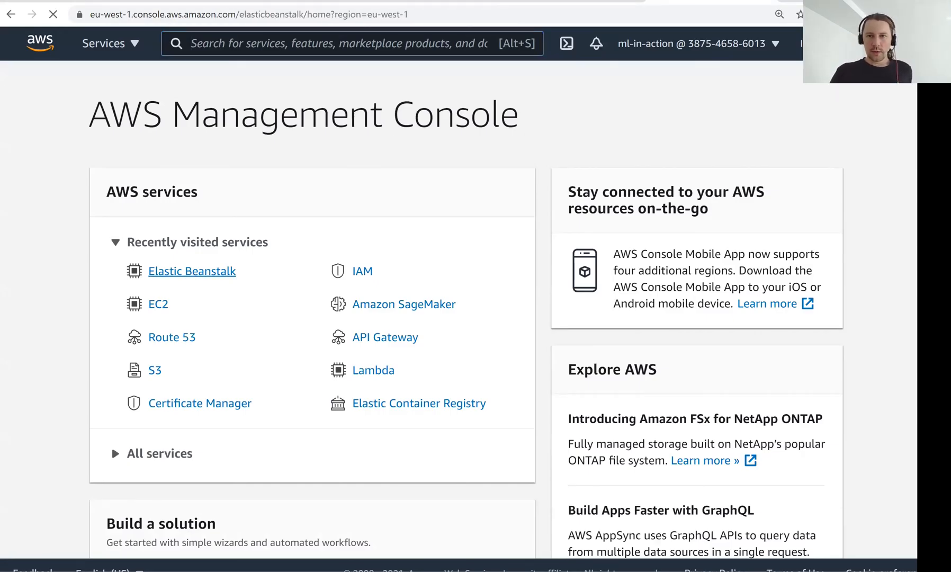
click(191, 271)
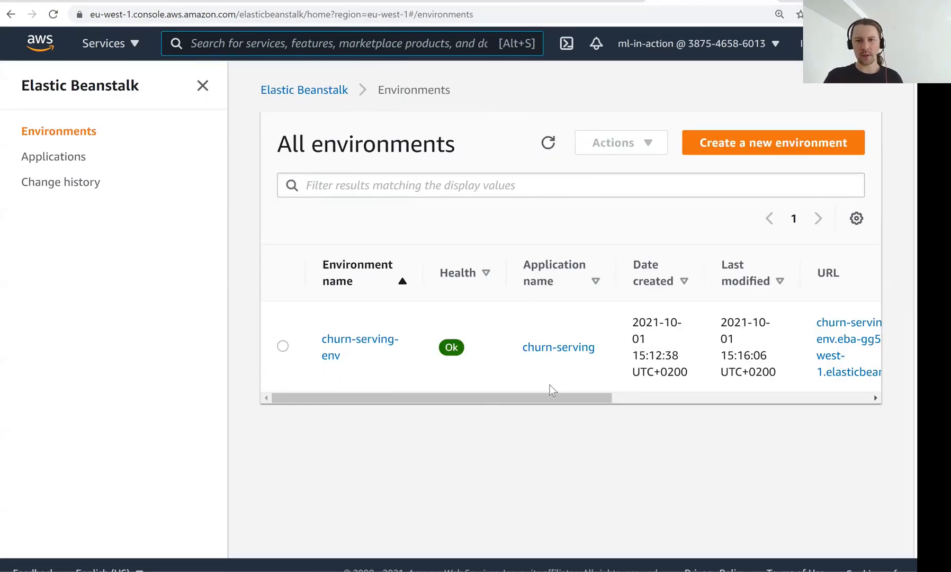
scroll(right, 3)
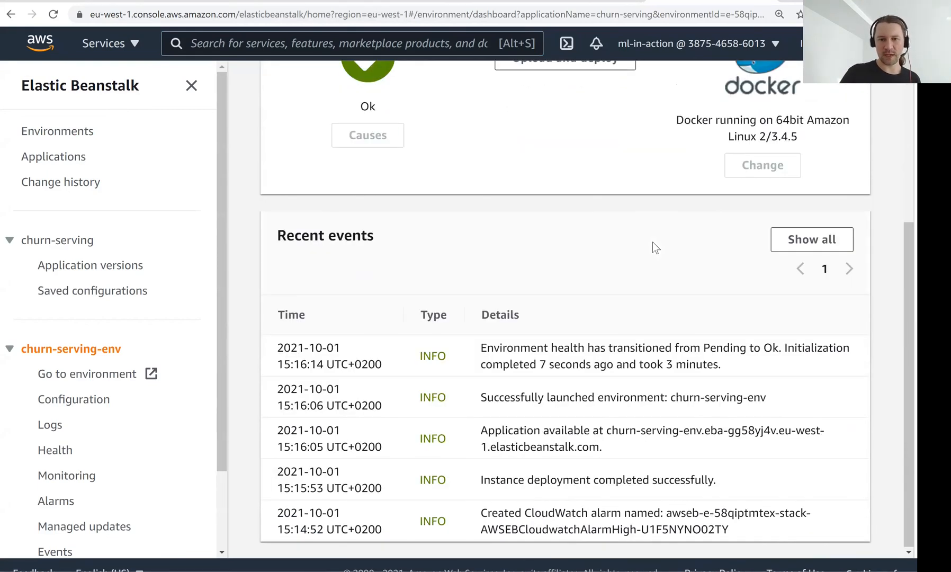
scroll(up, 3)
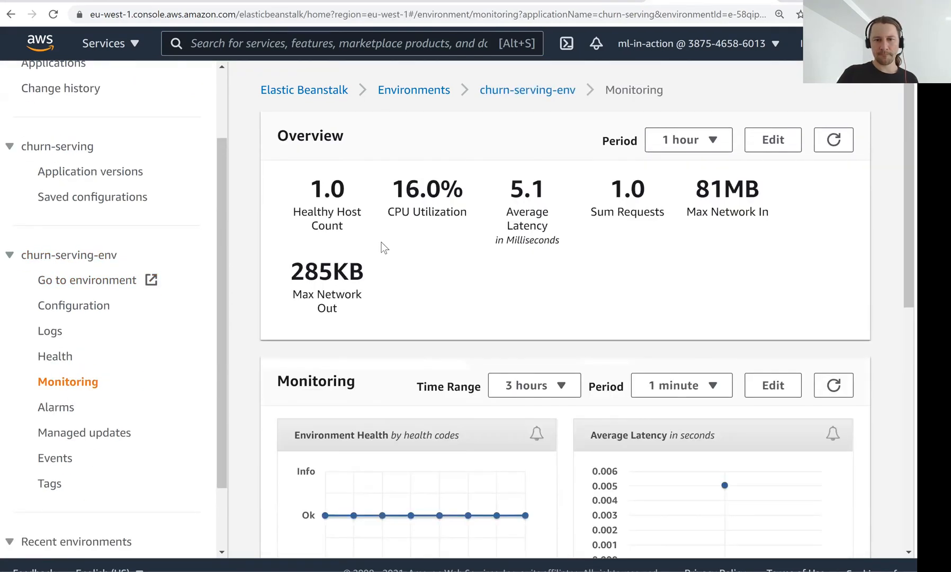
scroll(down, 3)
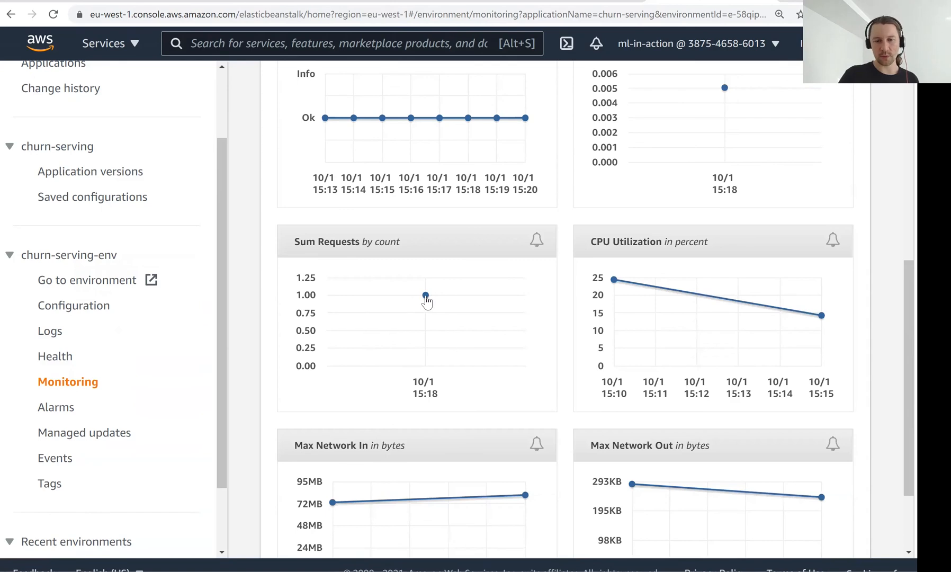
scroll(down, 3)
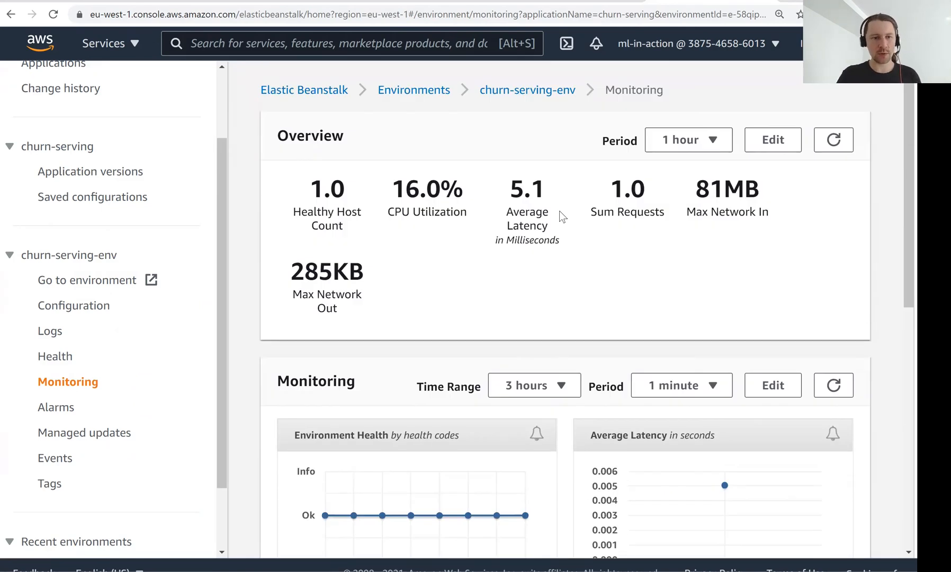
click(526, 90)
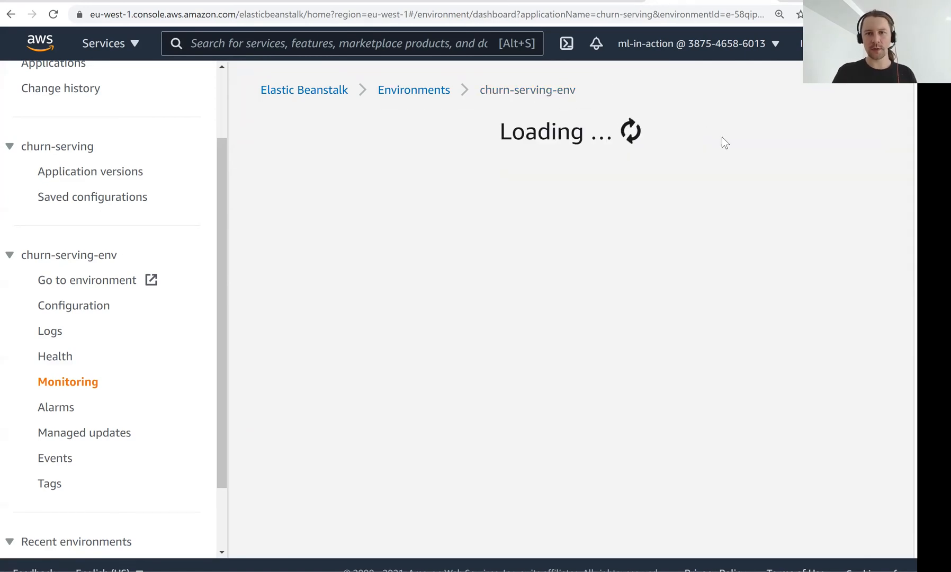
click(805, 139)
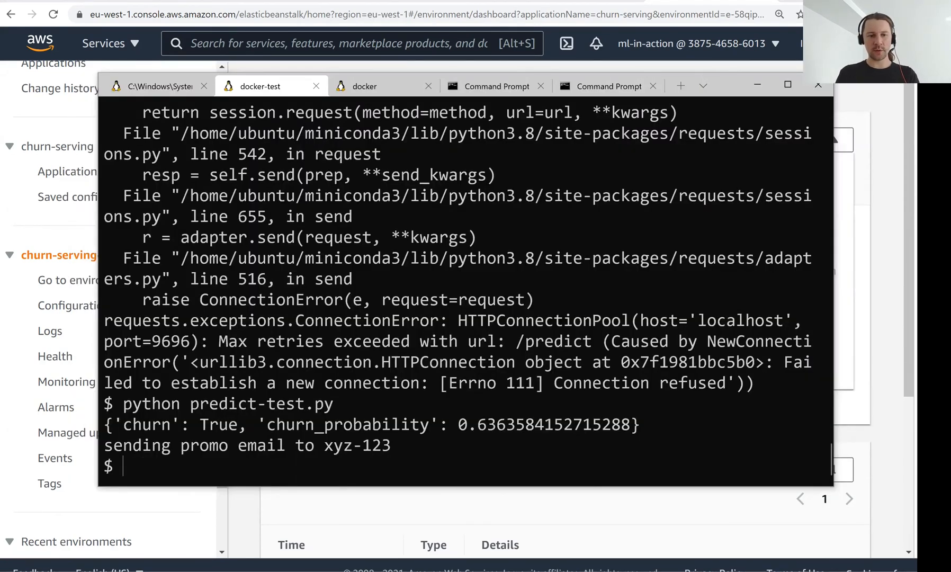
- Run eb terminate churn-serving-env in the docker tab and confirm with the environment name
text(eb termina)
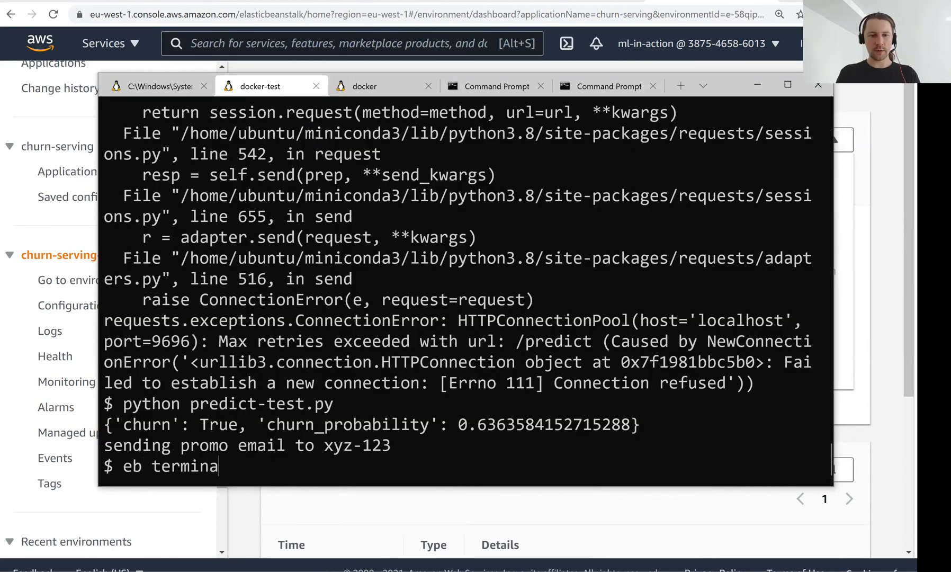
text(te)
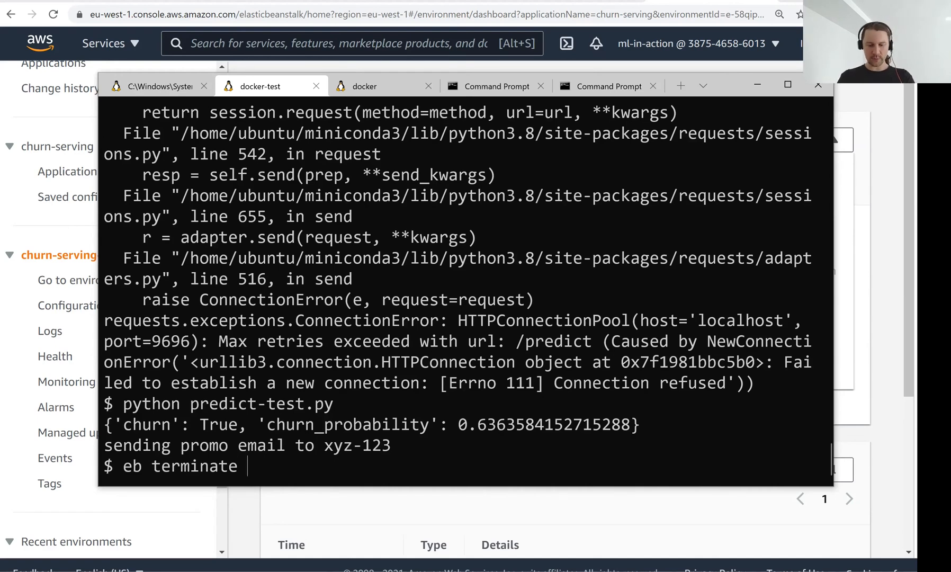
text(churn-serving-env)
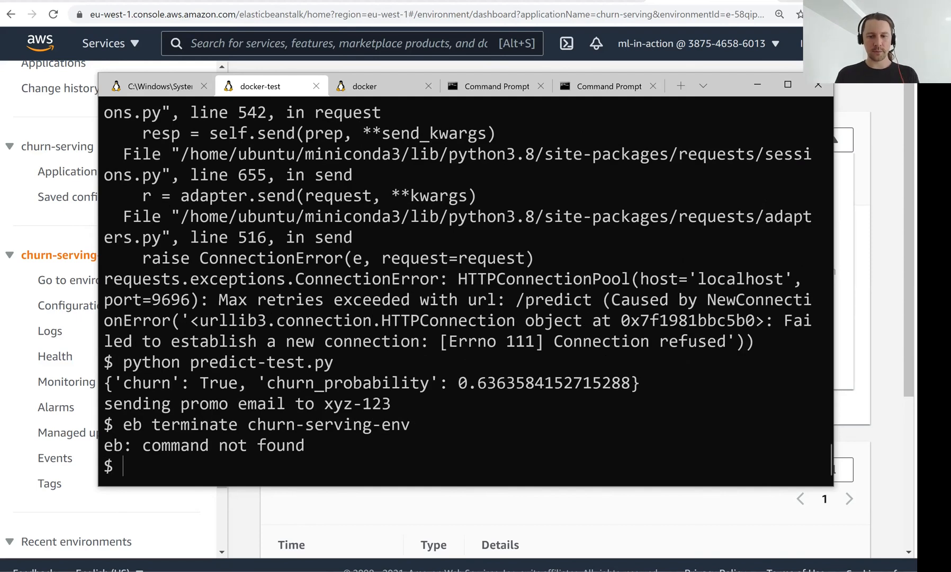
click(364, 85)
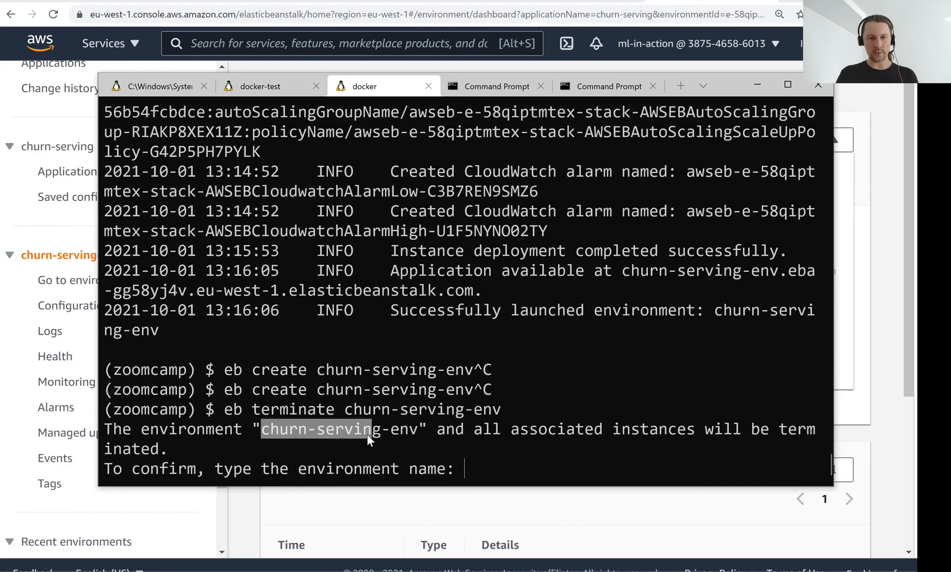
text(churn-serving-env.eba-gg58yj4v.eu-west-1.elasticbeanstalk.com')
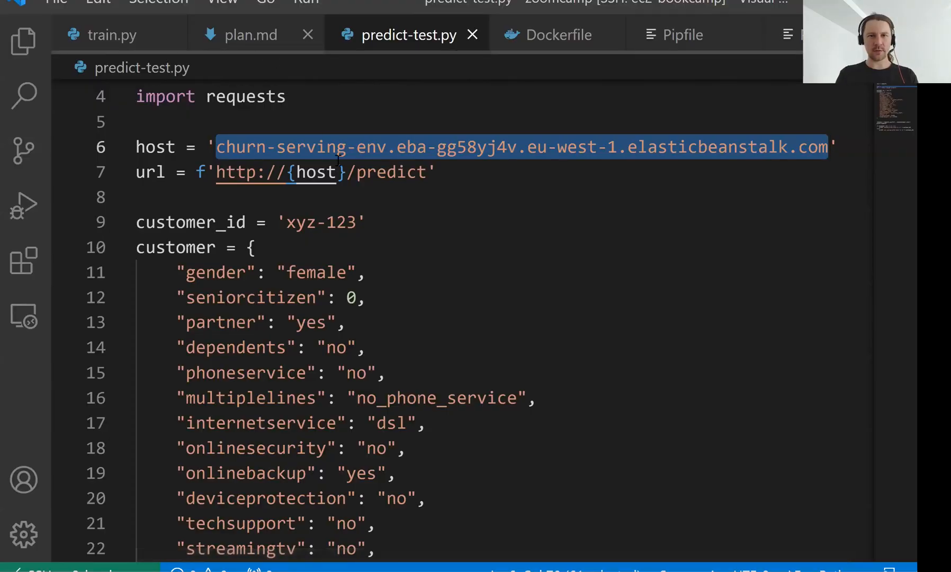
- Show plan.md's section 5.7 Elastic Beanstalk outline, placing the cursor at 'Deploying the model'
click(250, 34)
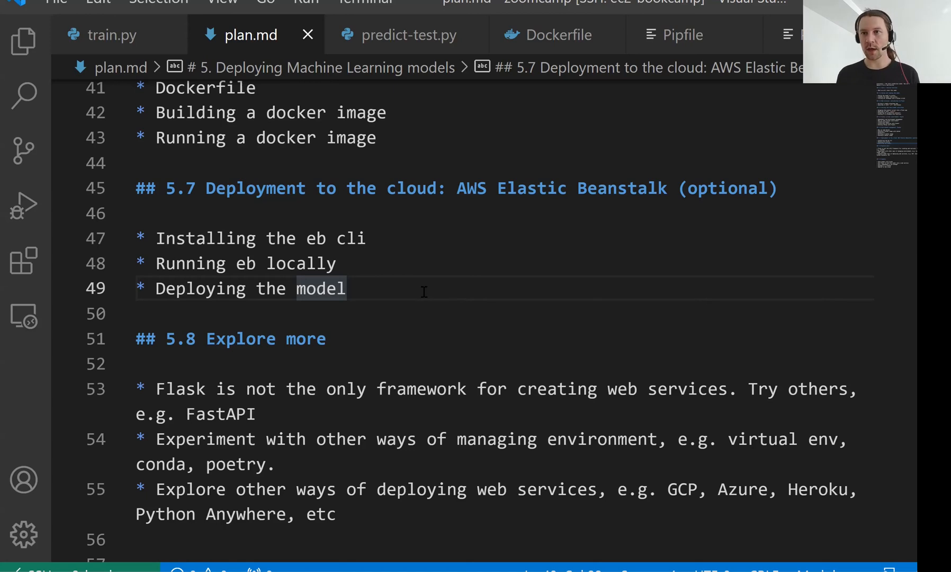
click(346, 288)
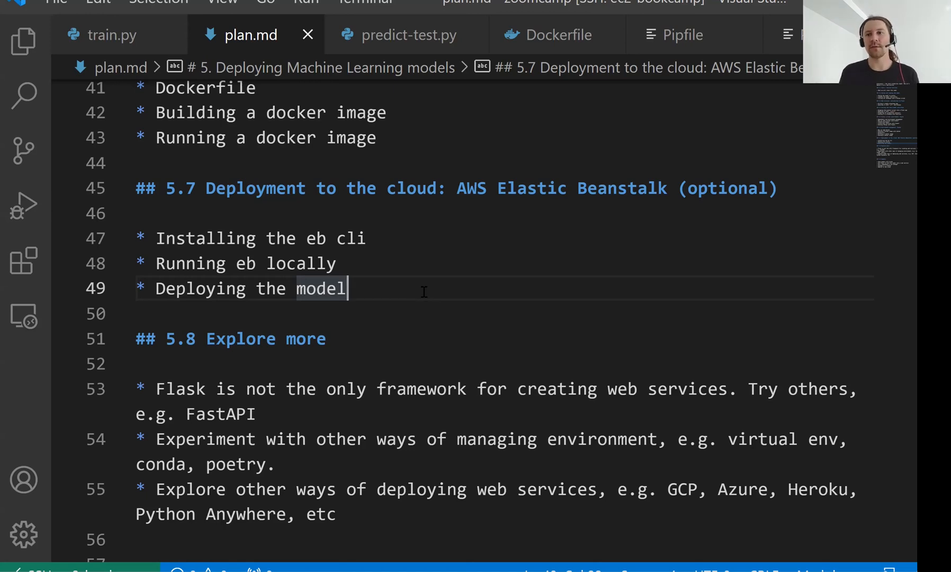